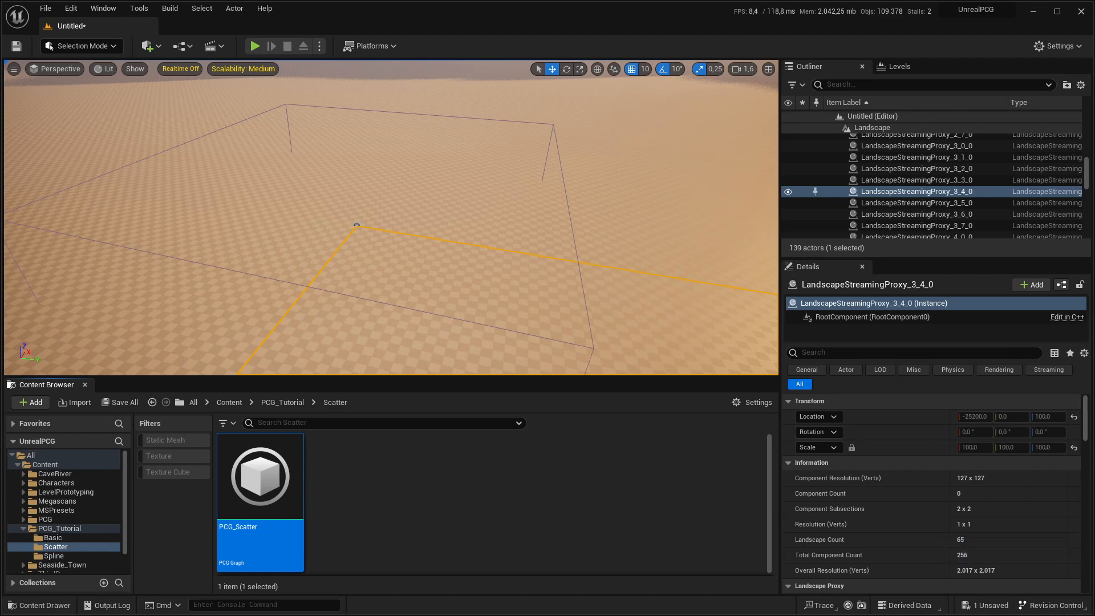
pyautogui.moveTo(368, 518)
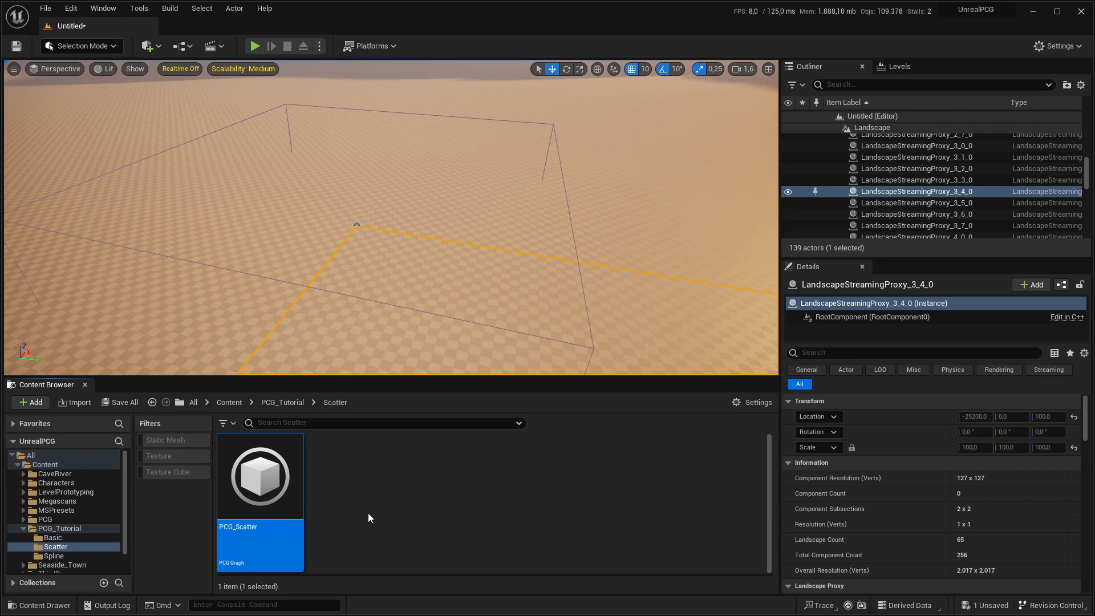
pyautogui.moveTo(376, 518)
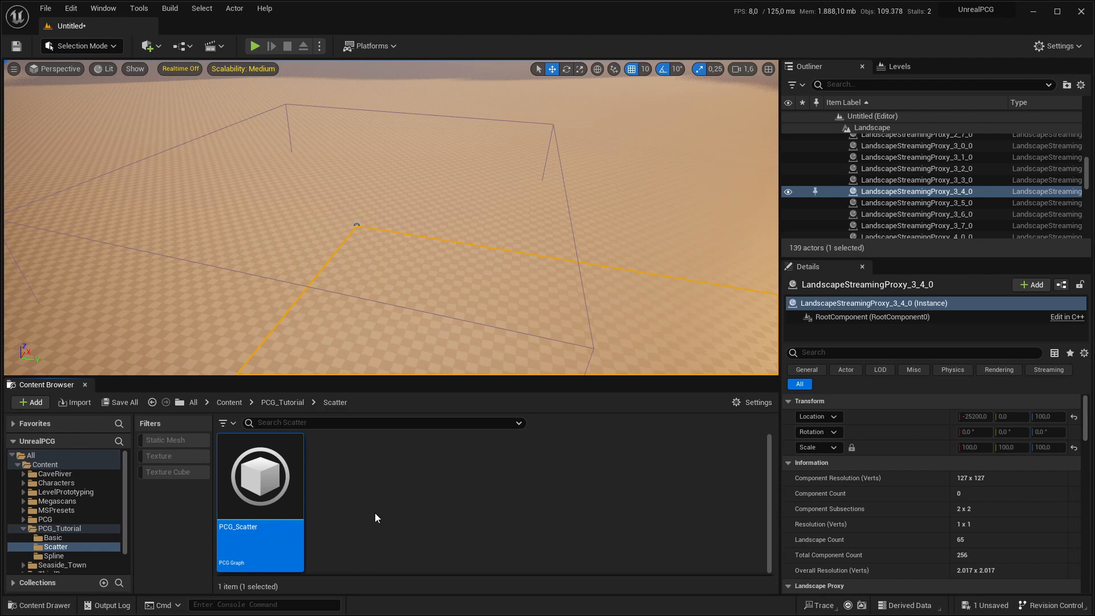
pyautogui.moveTo(260, 480)
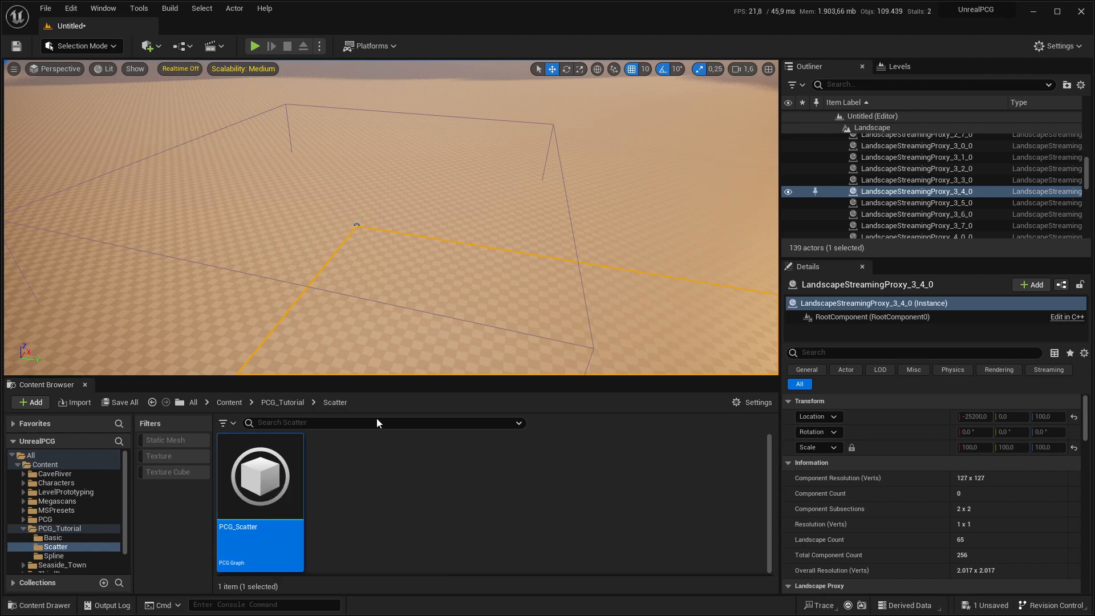
pyautogui.moveTo(498, 387)
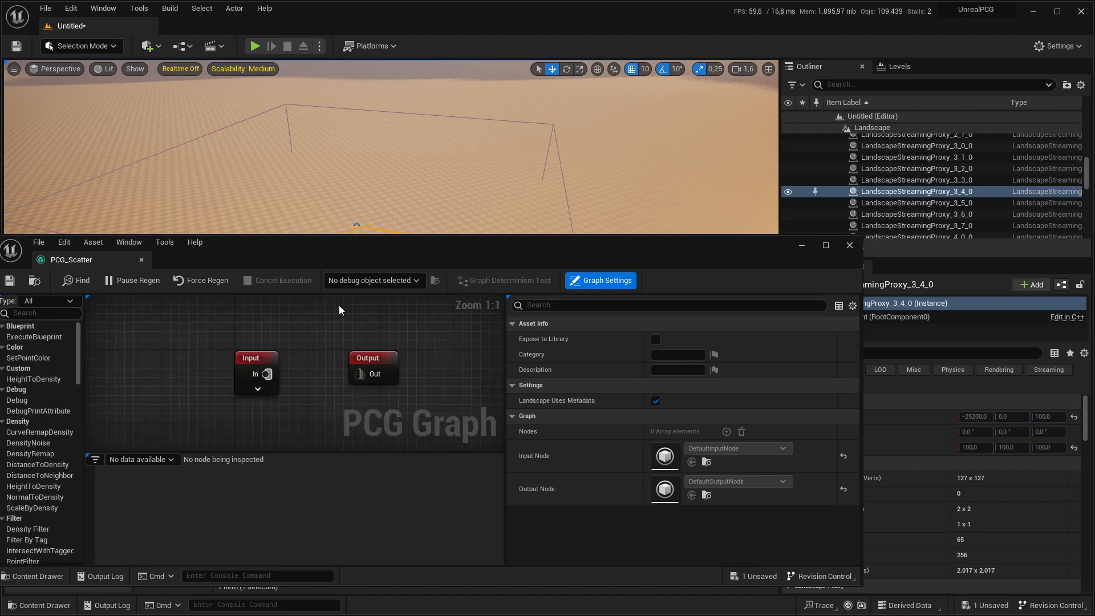
# Add a Surface Sampler on the Landscape pin and a Density Filter with lower bound 0.8
pyautogui.click(257, 390)
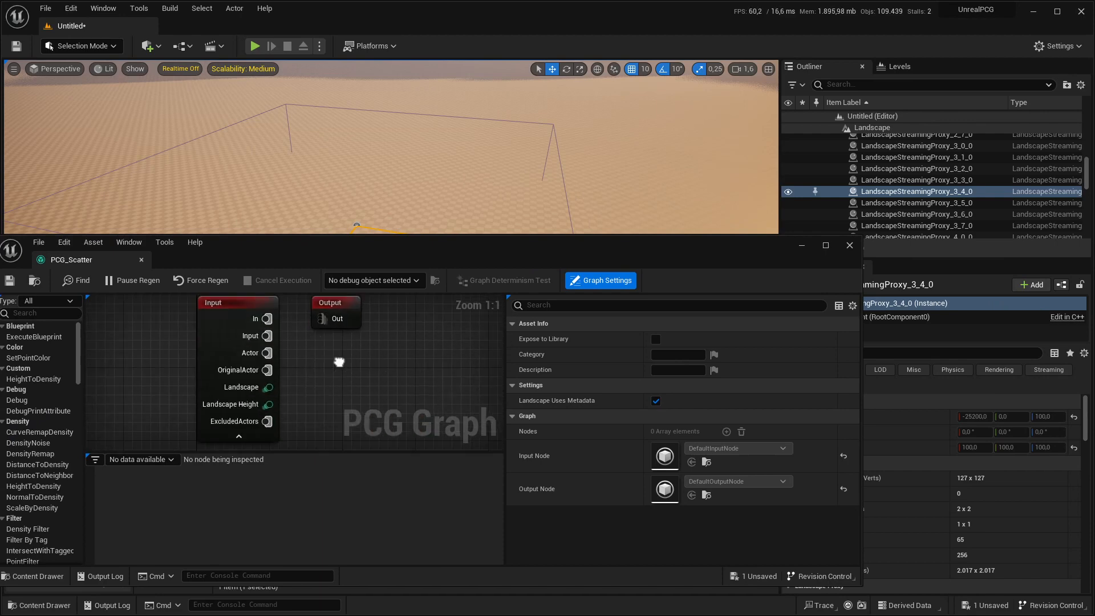
pyautogui.rightClick(339, 362)
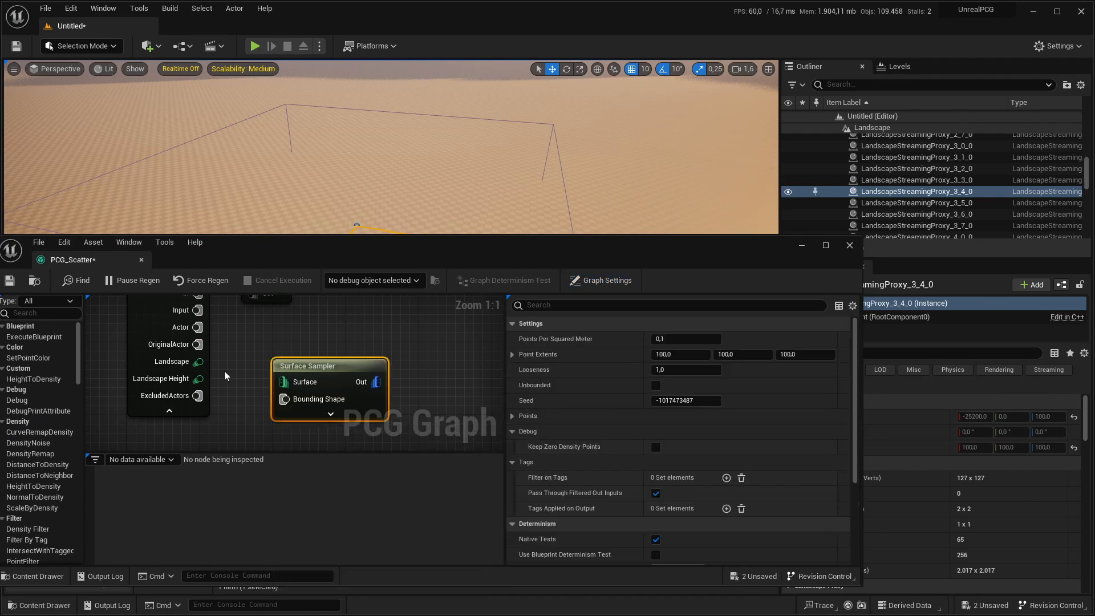
pyautogui.moveTo(247, 384)
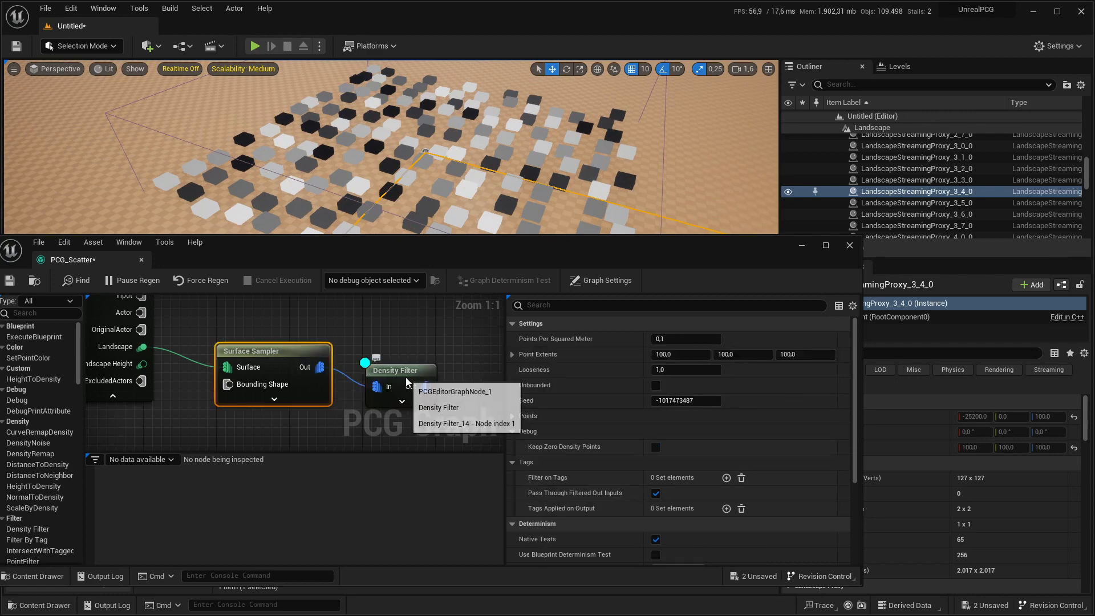
pyautogui.click(438, 407)
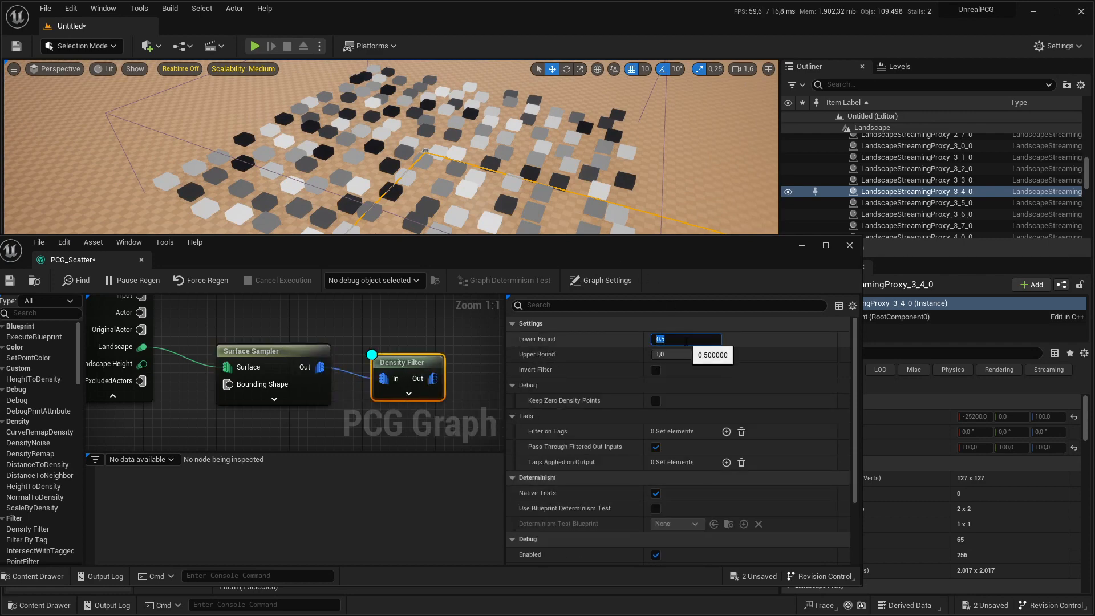
pyautogui.write('0.8')
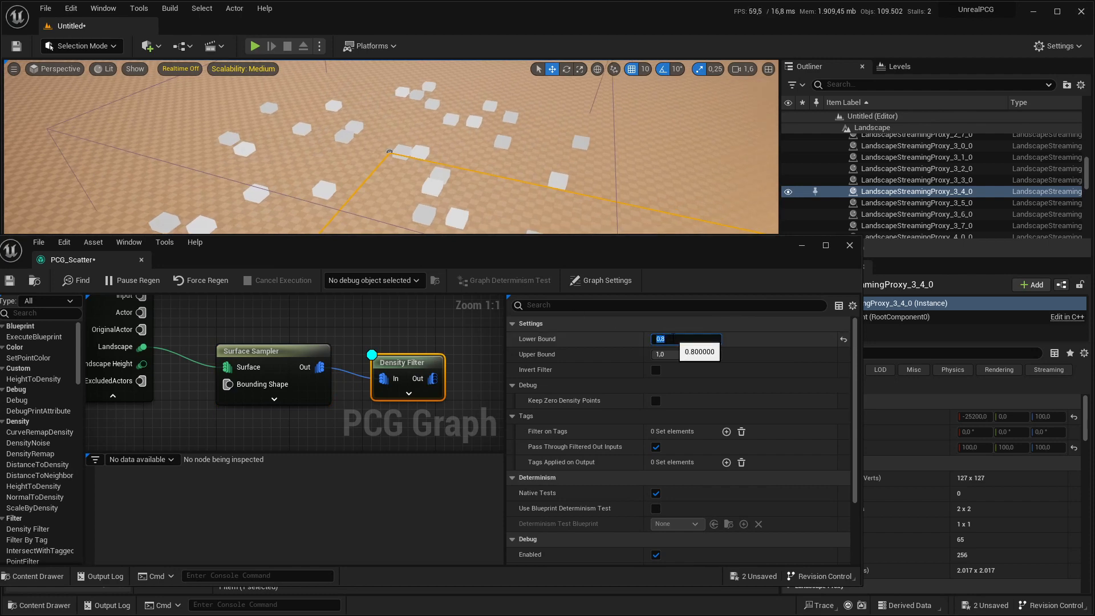
# Raise the lower bound to 0.9 and add Transform Points with Rotation Max Z 360
pyautogui.write('0.9')
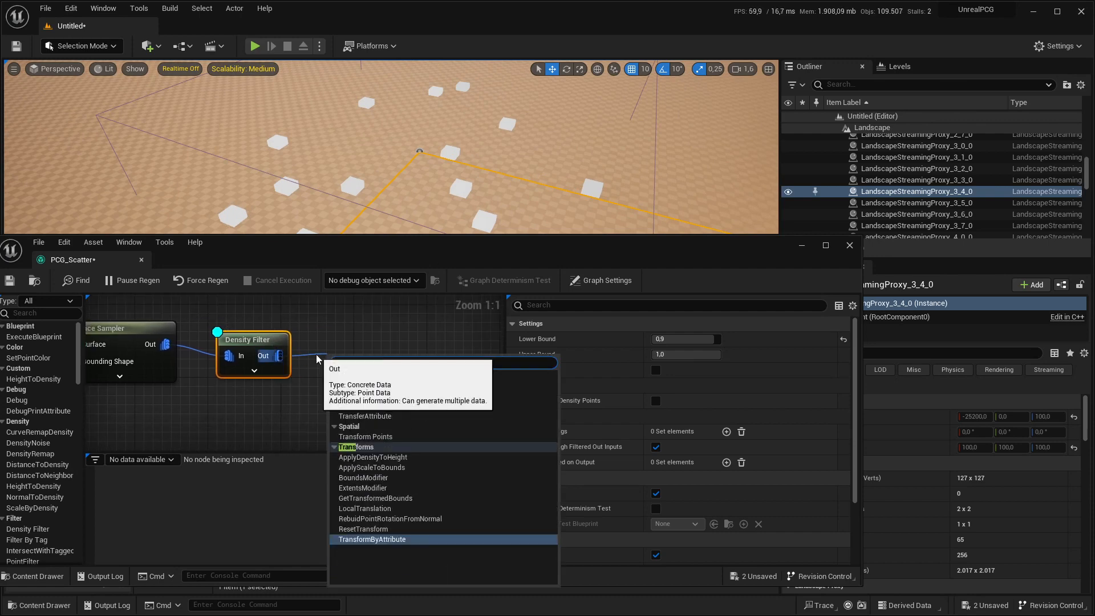
pyautogui.click(365, 437)
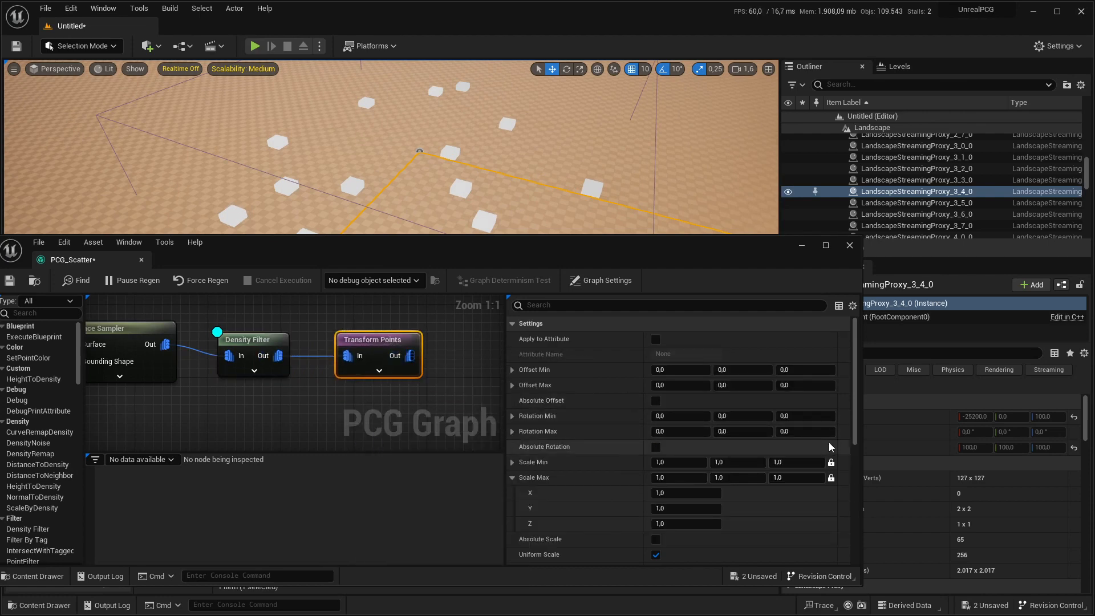
pyautogui.click(803, 431)
pyautogui.write('360')
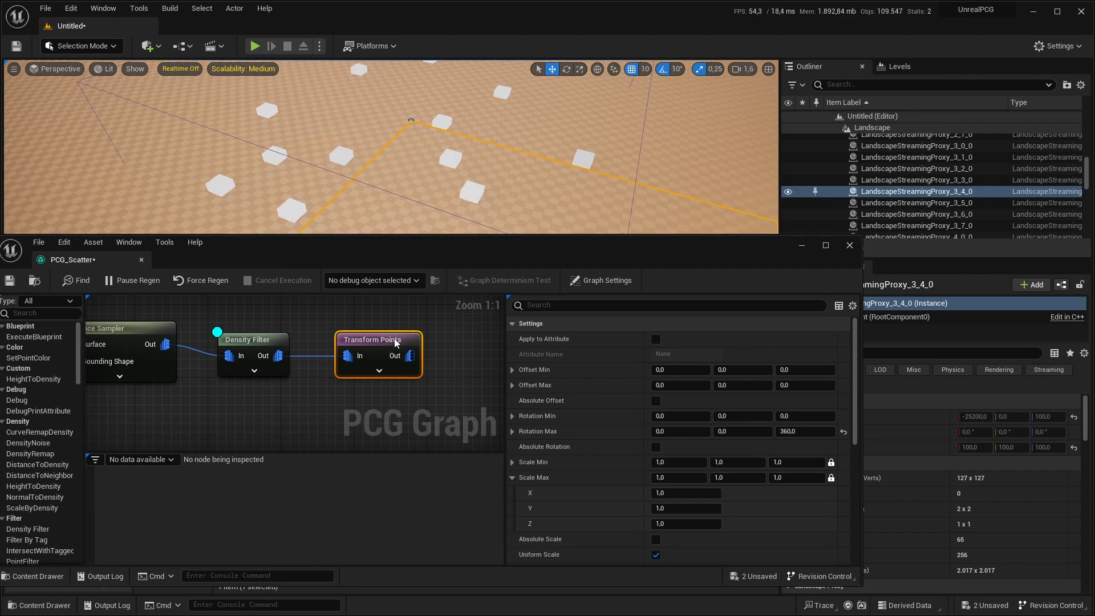
pyautogui.click(248, 340)
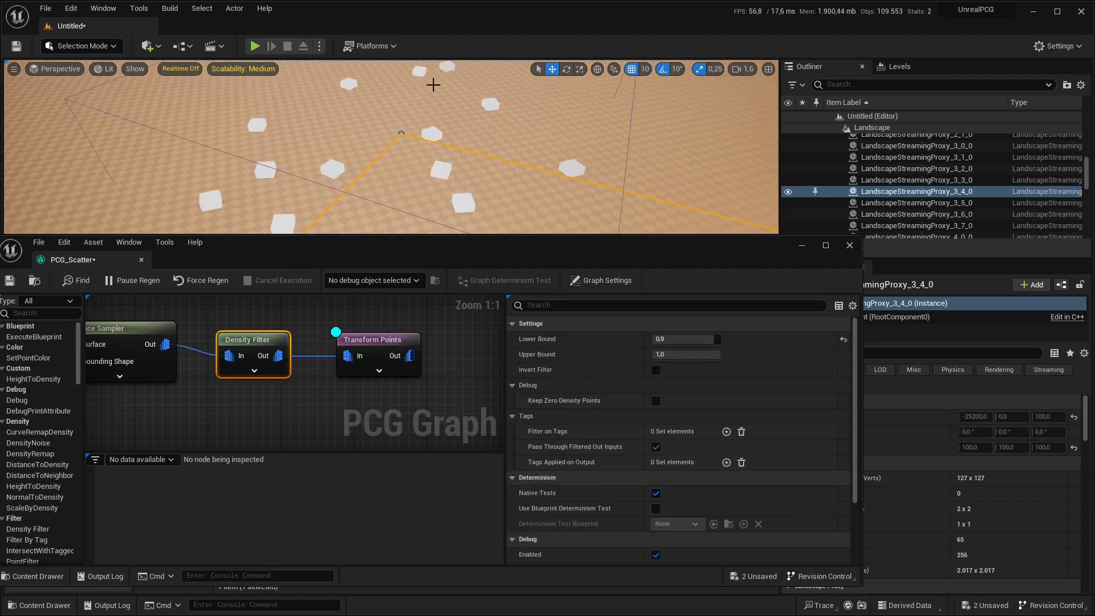
pyautogui.moveTo(374, 343)
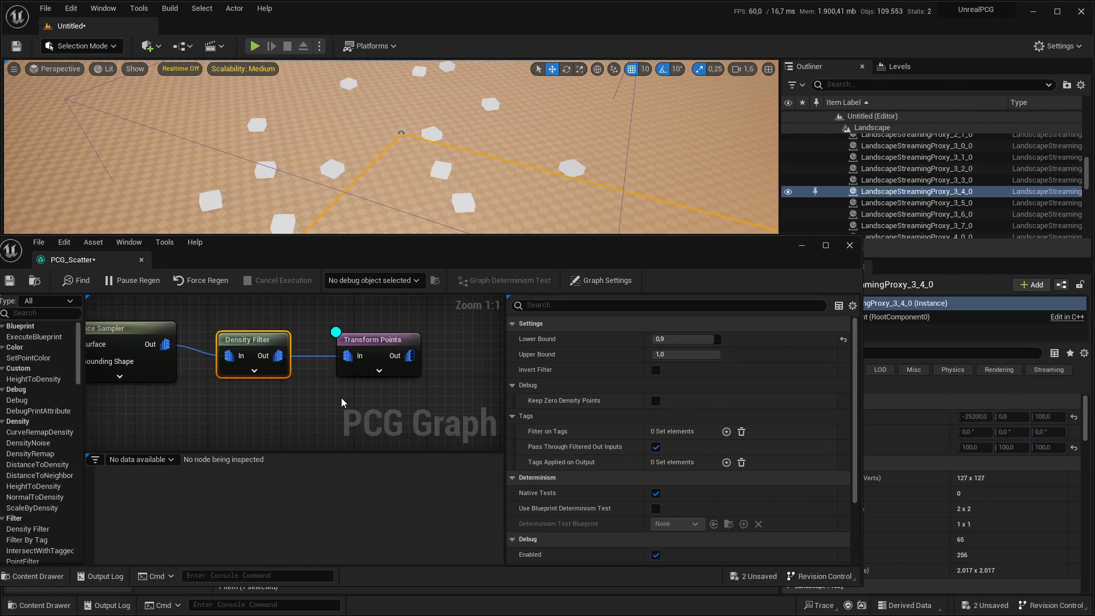
pyautogui.moveTo(322, 406)
pyautogui.write('cre')
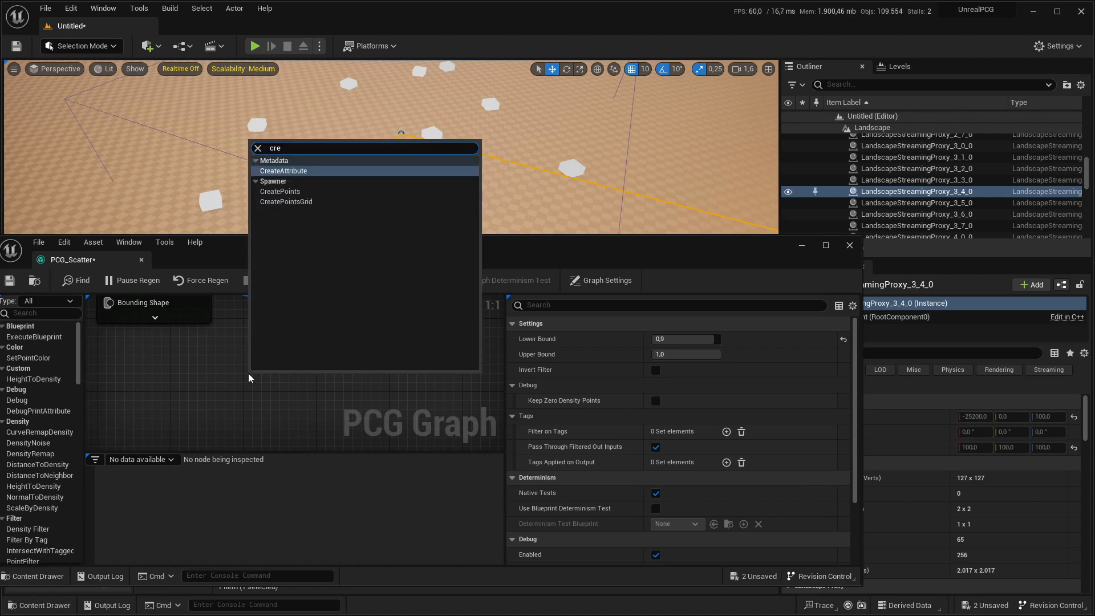
# Add a Create Points Grid node with Debug on, point scale 0.5 and Relative scaling
pyautogui.click(286, 201)
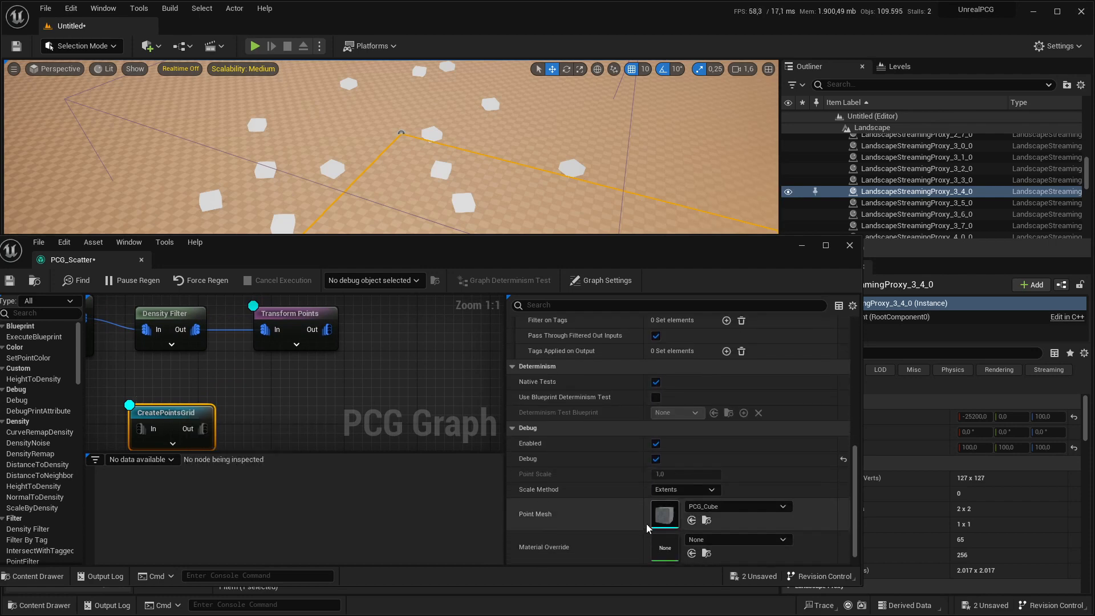
pyautogui.scroll(-3)
pyautogui.write('0,5')
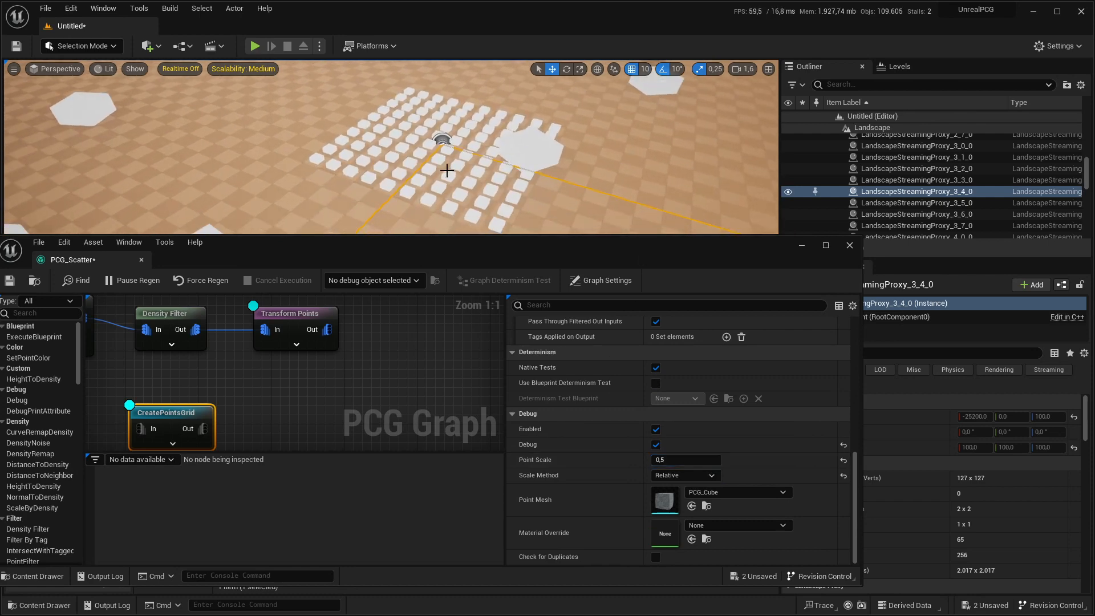
pyautogui.moveTo(451, 152)
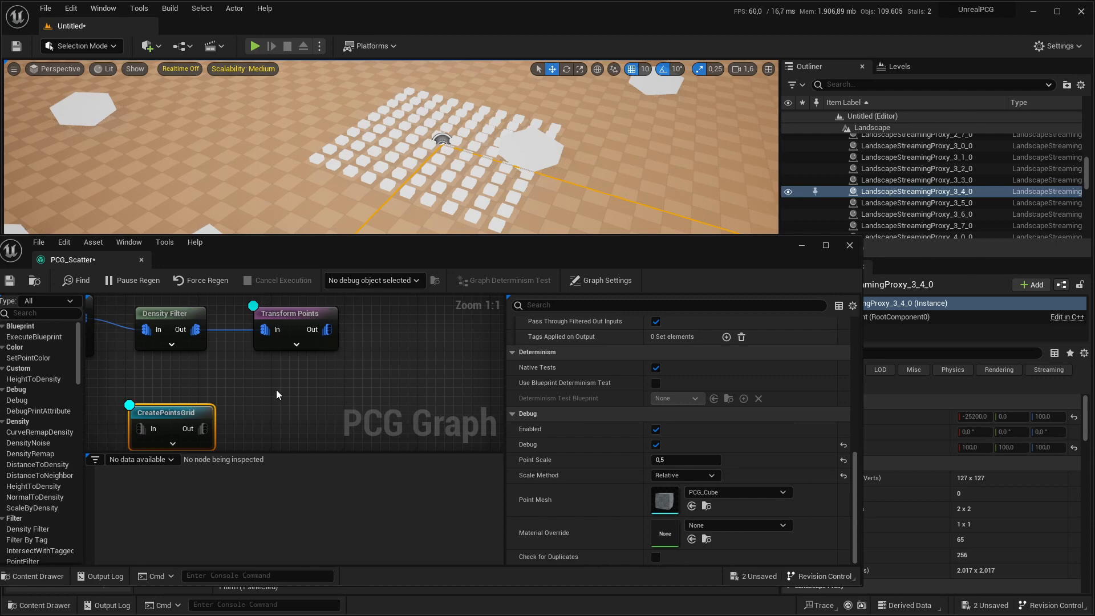
pyautogui.moveTo(297, 375)
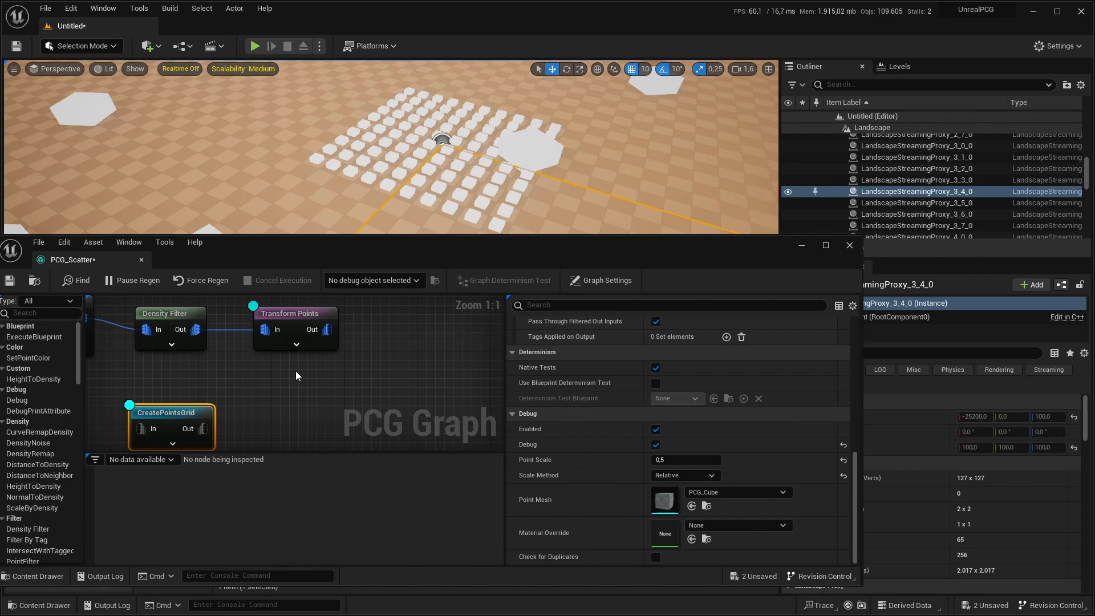
pyautogui.moveTo(323, 371)
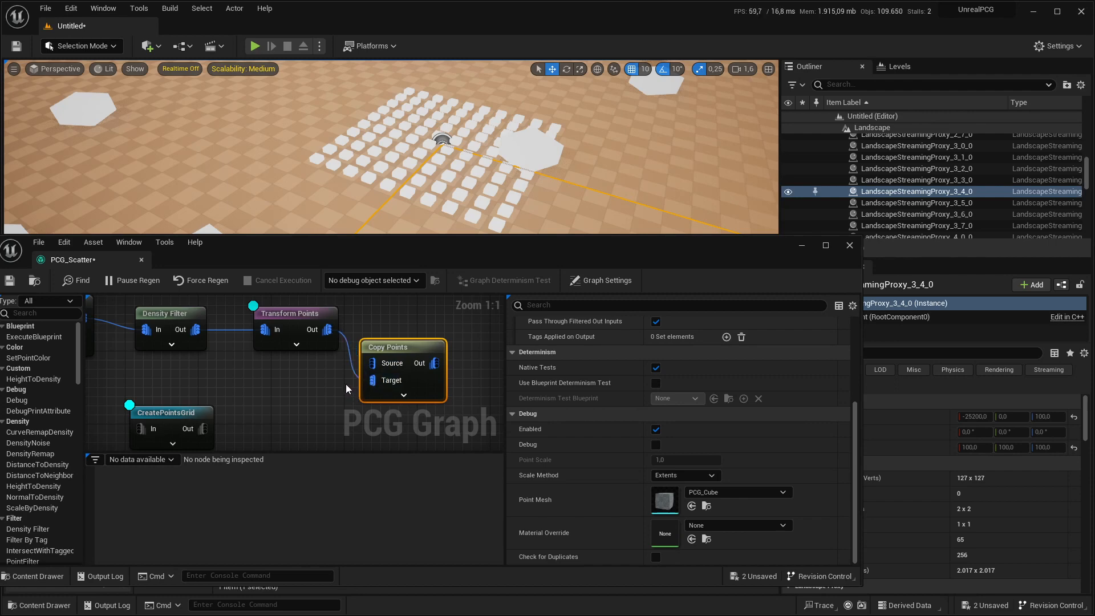
pyautogui.moveTo(214, 421)
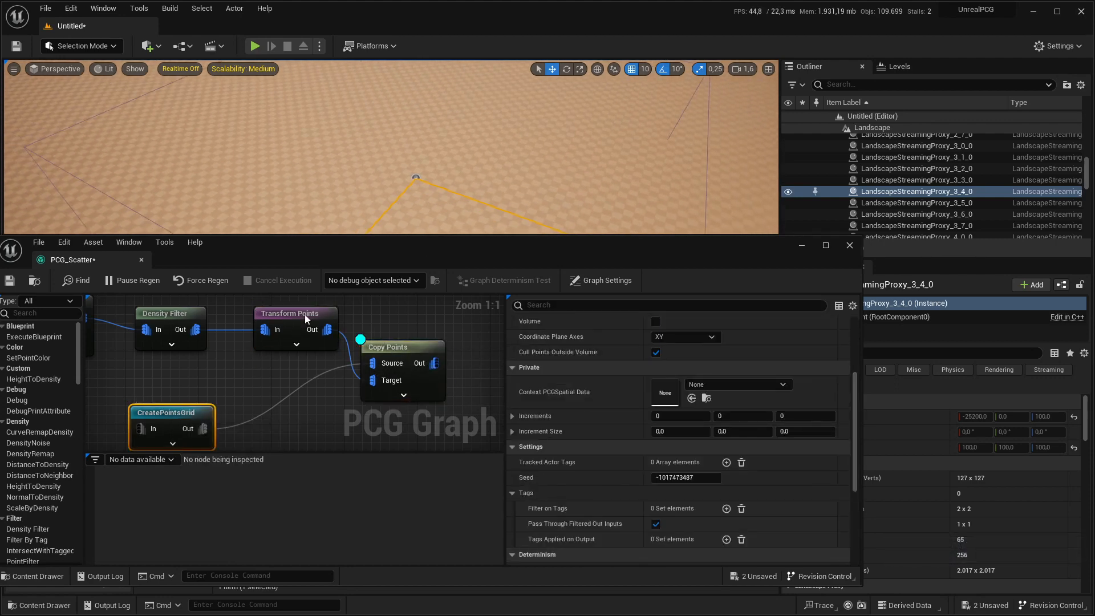
# Configure Copy Points debug with Relative scale method and point scale 0.5
pyautogui.click(388, 347)
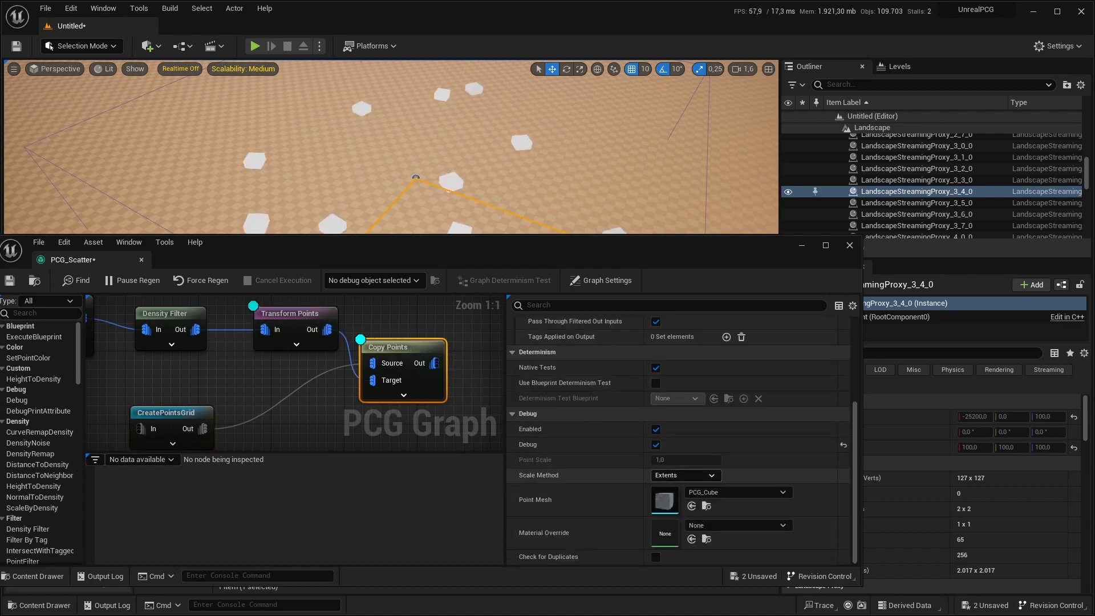
pyautogui.click(684, 474)
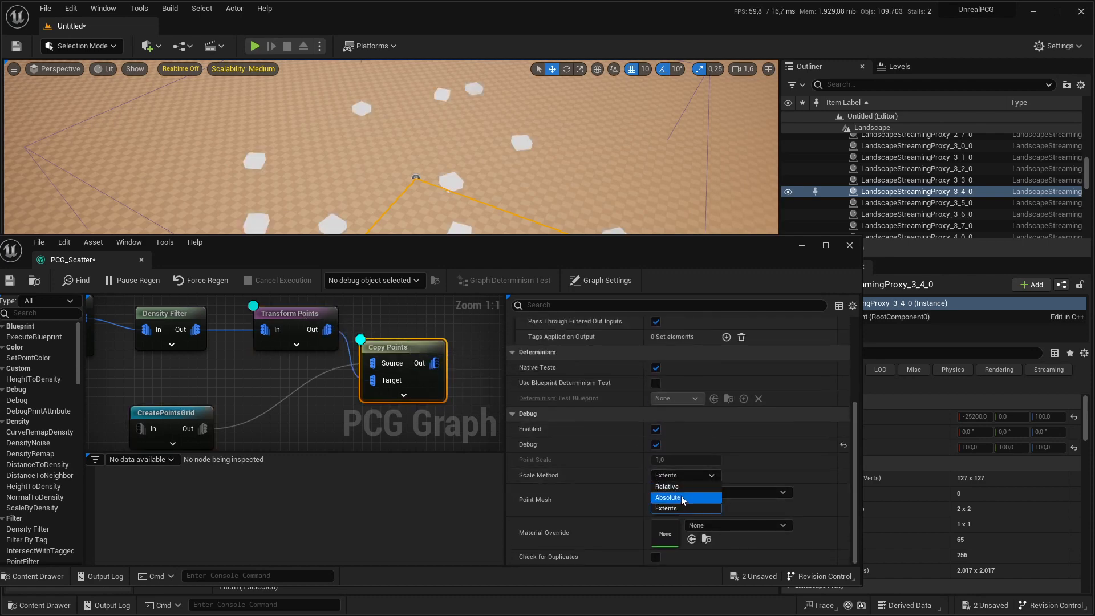
pyautogui.click(668, 486)
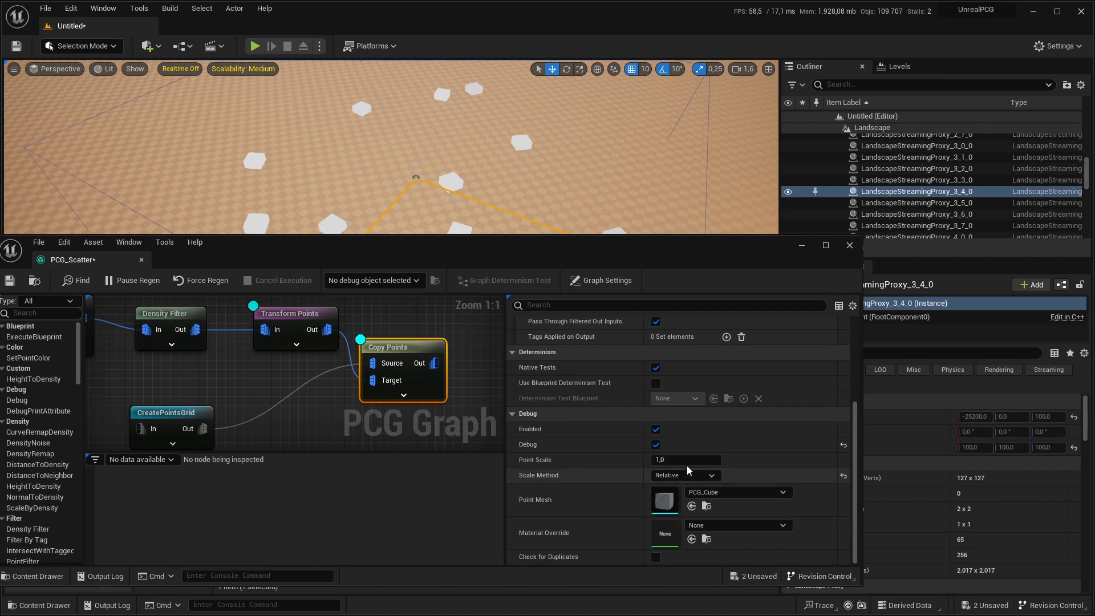
pyautogui.tripleClick(686, 460)
pyautogui.write('0,5')
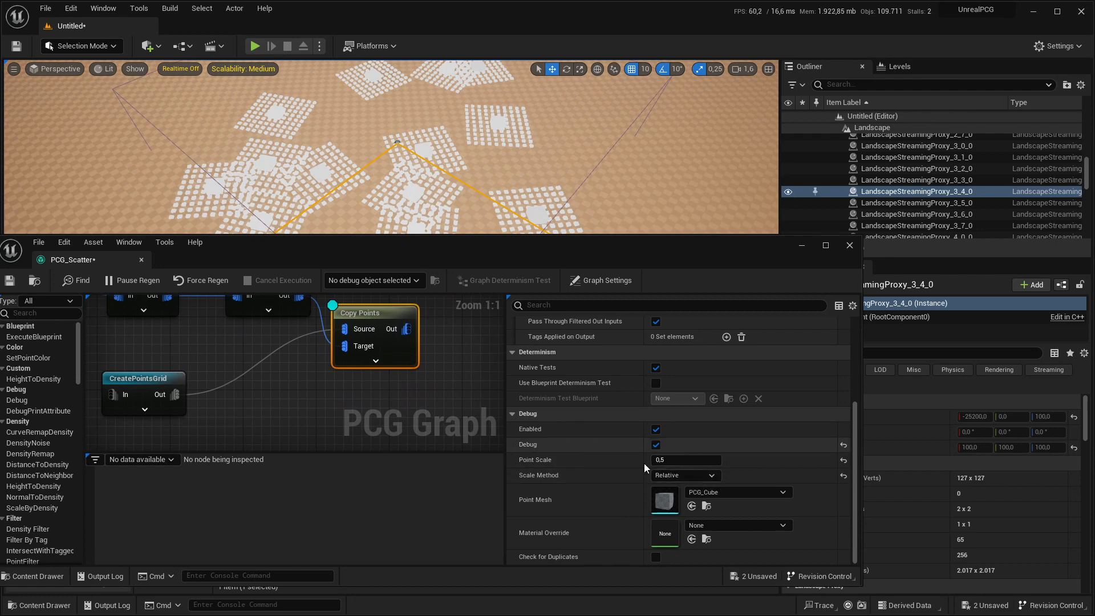
pyautogui.moveTo(830, 482)
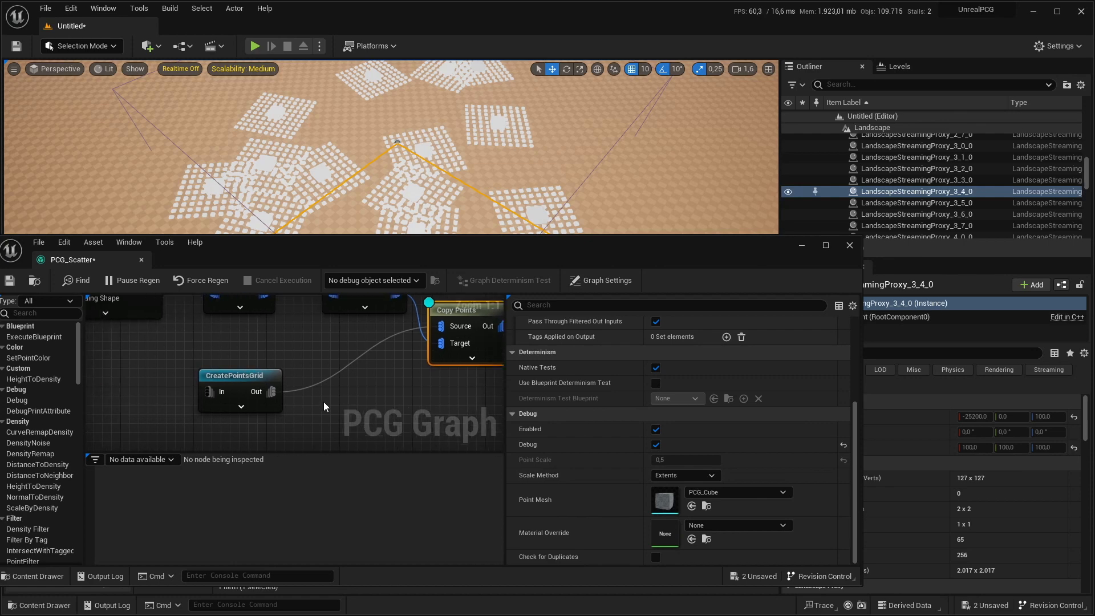
# Add a BoundsModifier node with Bounds Max 10 after the copied points
pyautogui.write('bound')
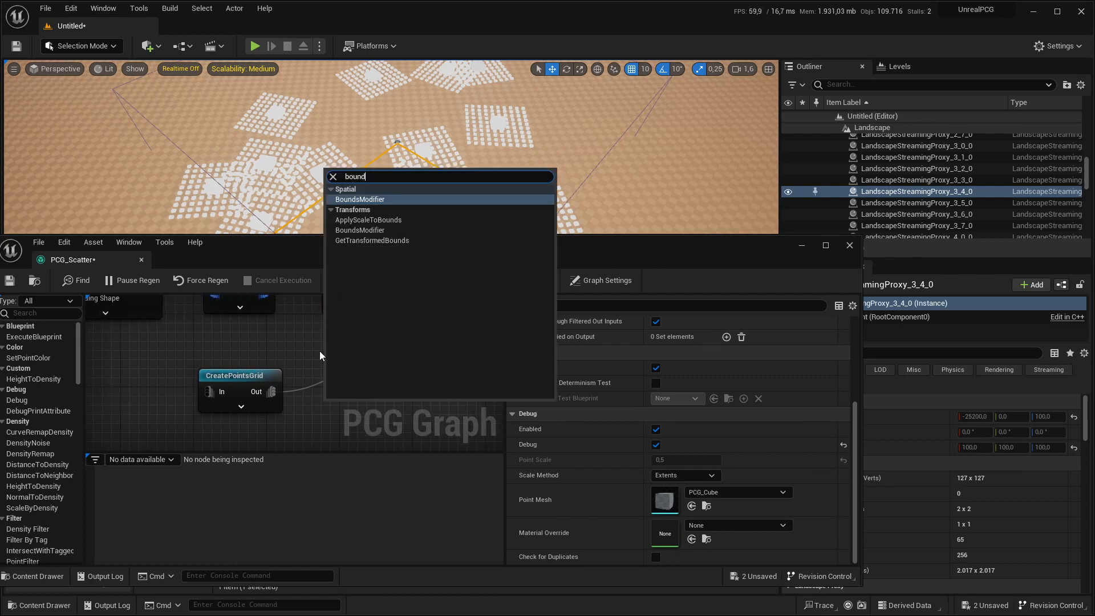
pyautogui.click(359, 198)
pyautogui.write('trans')
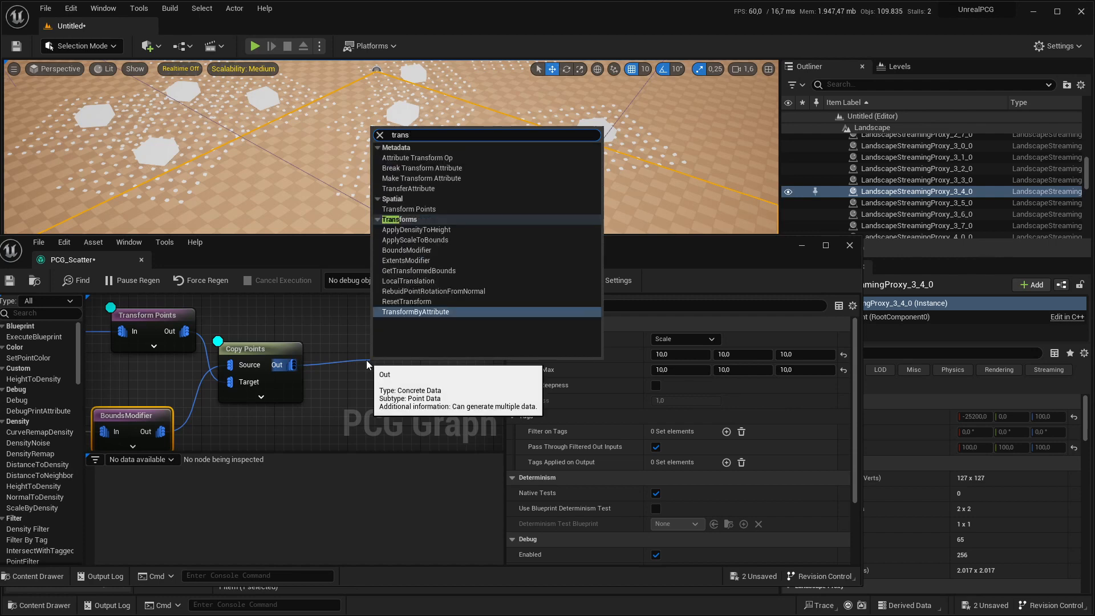
pyautogui.moveTo(415, 239)
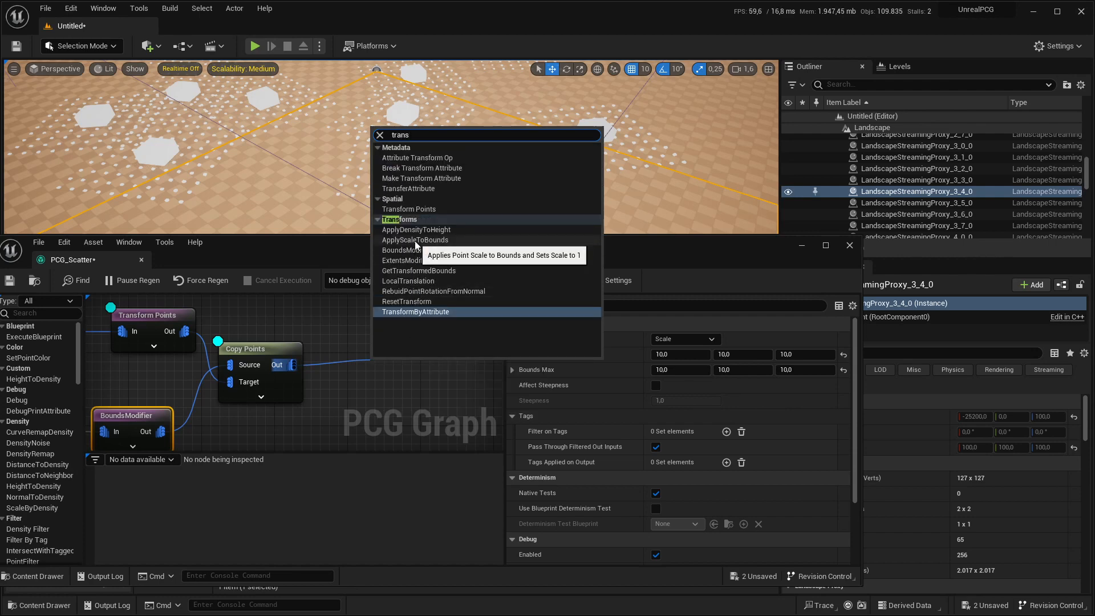
# Add Transform Points after Copy Points with offsets ±100 in X/Y and Rotation Max Z 360
pyautogui.write('poin')
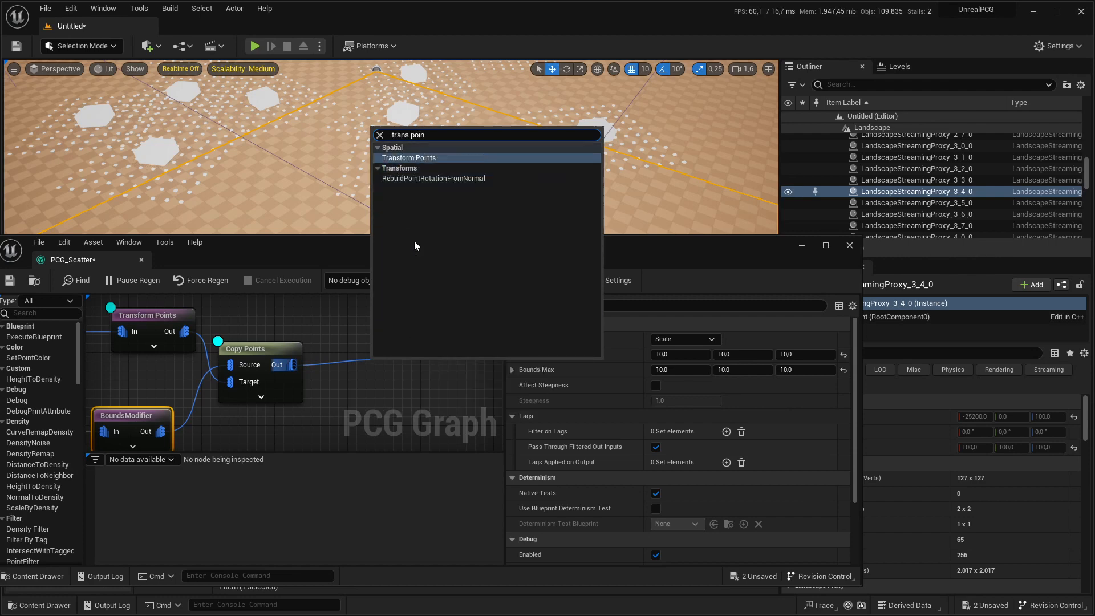
pyautogui.click(408, 158)
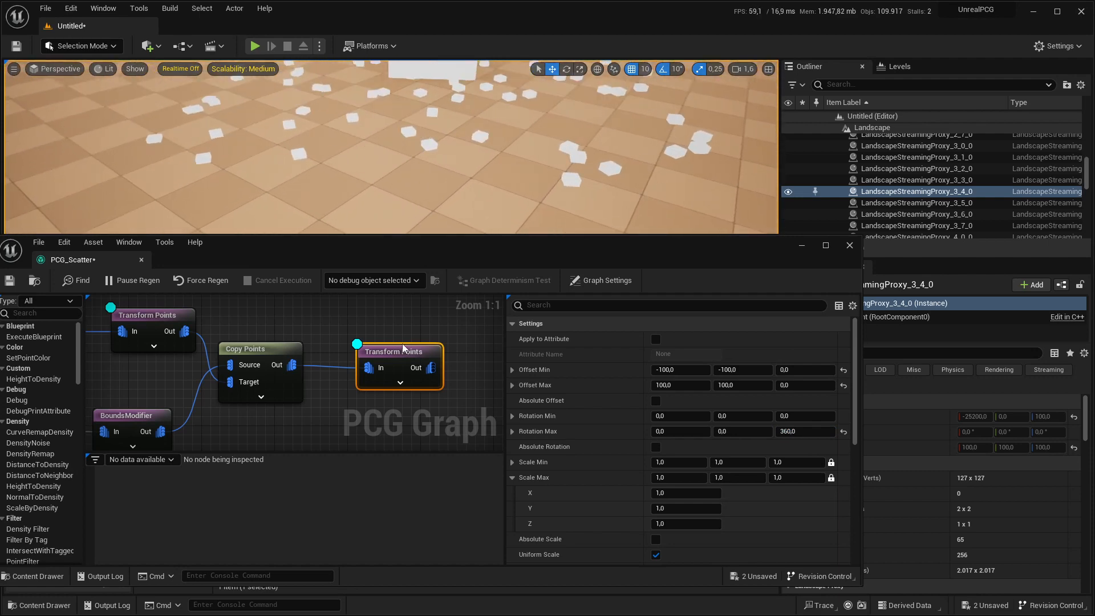
pyautogui.scroll(-3)
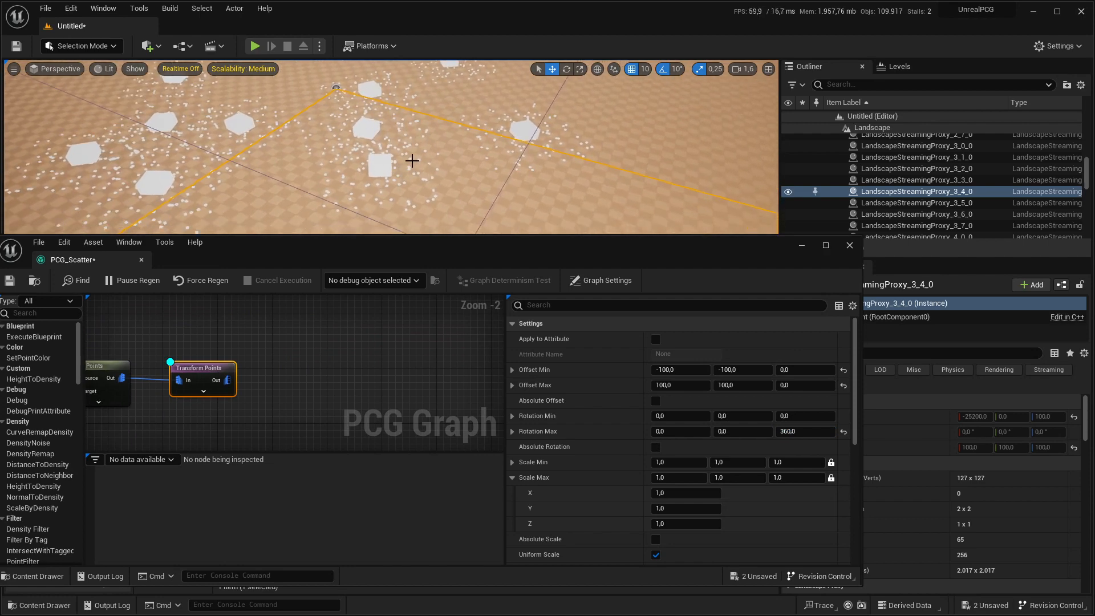
pyautogui.moveTo(323, 157)
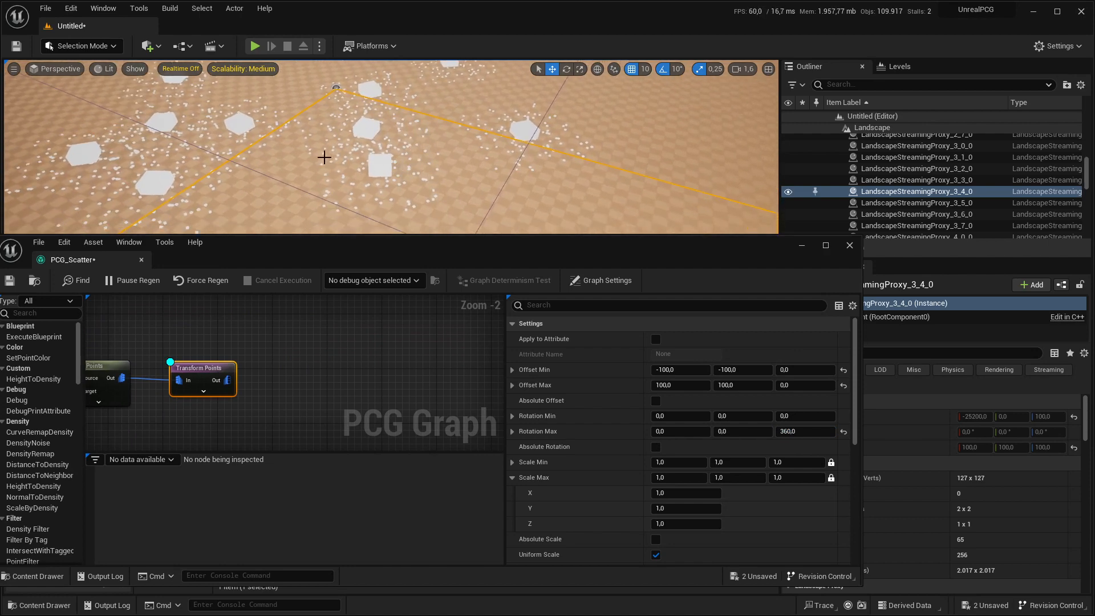
pyautogui.moveTo(348, 206)
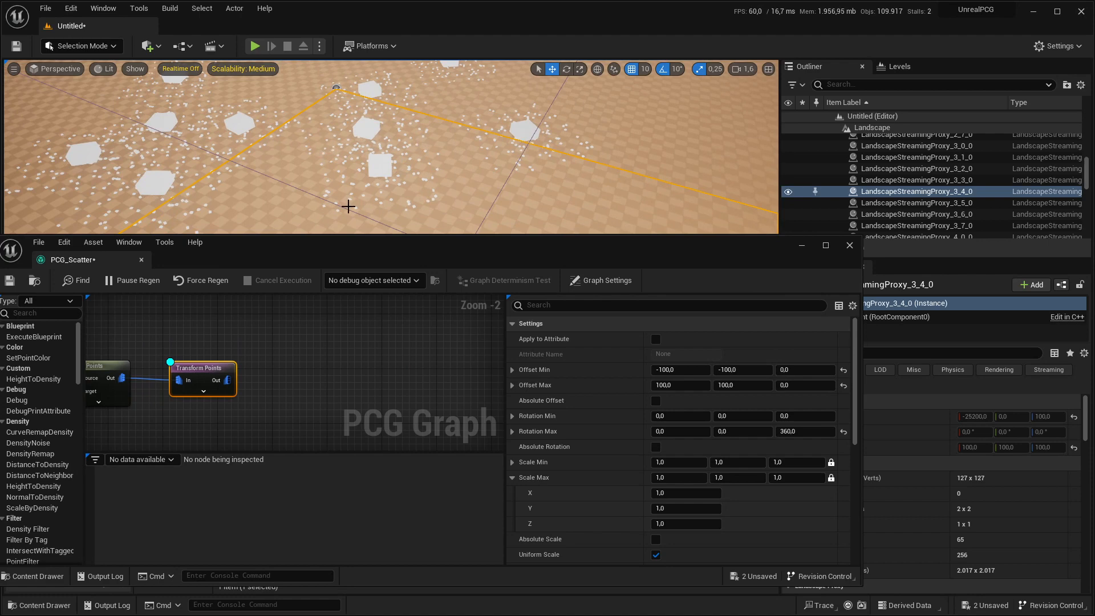
pyautogui.moveTo(379, 169)
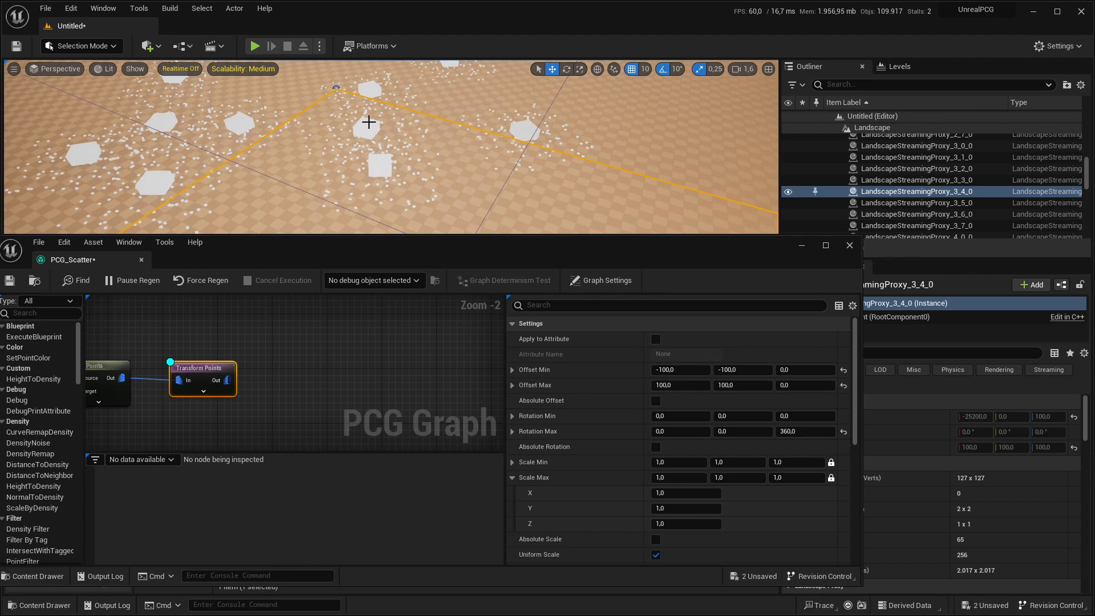
pyautogui.moveTo(375, 168)
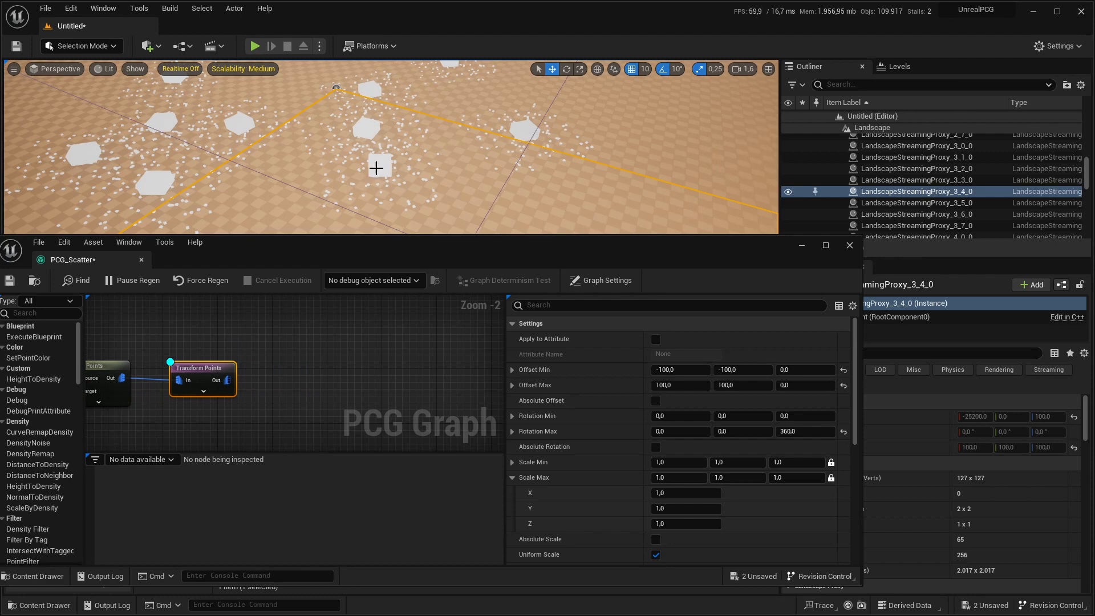
pyautogui.moveTo(403, 184)
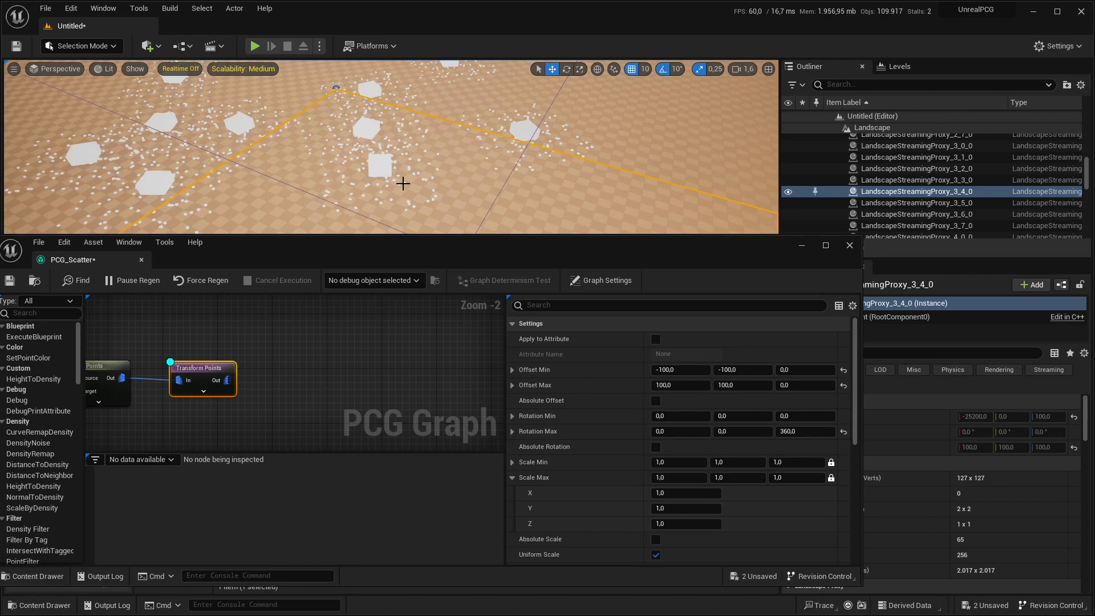
pyautogui.moveTo(351, 272)
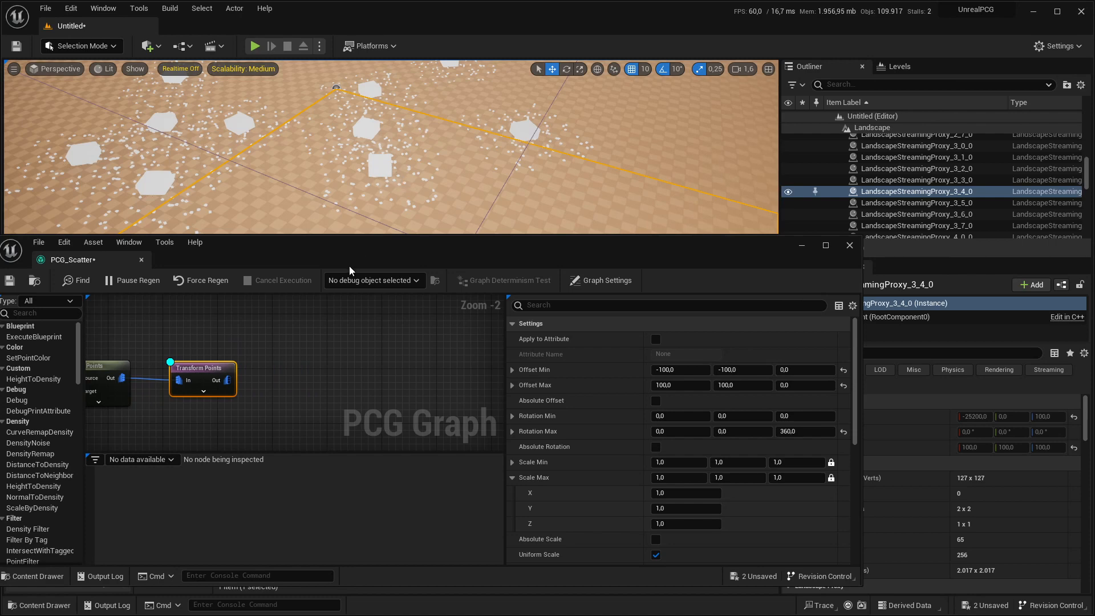
# Add a Distance node to the rock points with Set Density on and Maximum Distance 500
pyautogui.rightClick(283, 375)
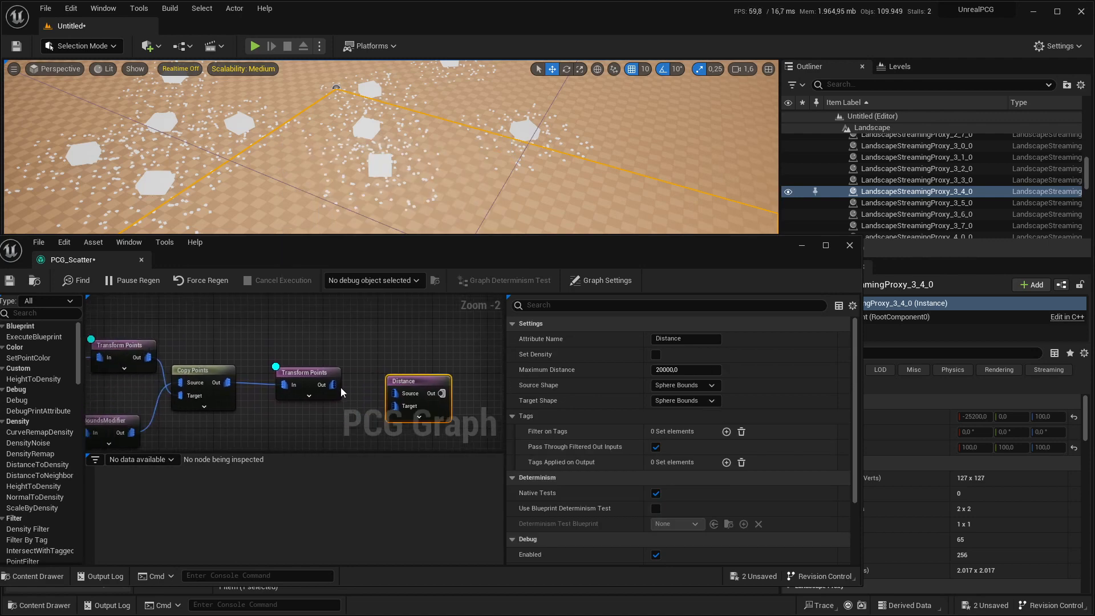
pyautogui.scroll(-3)
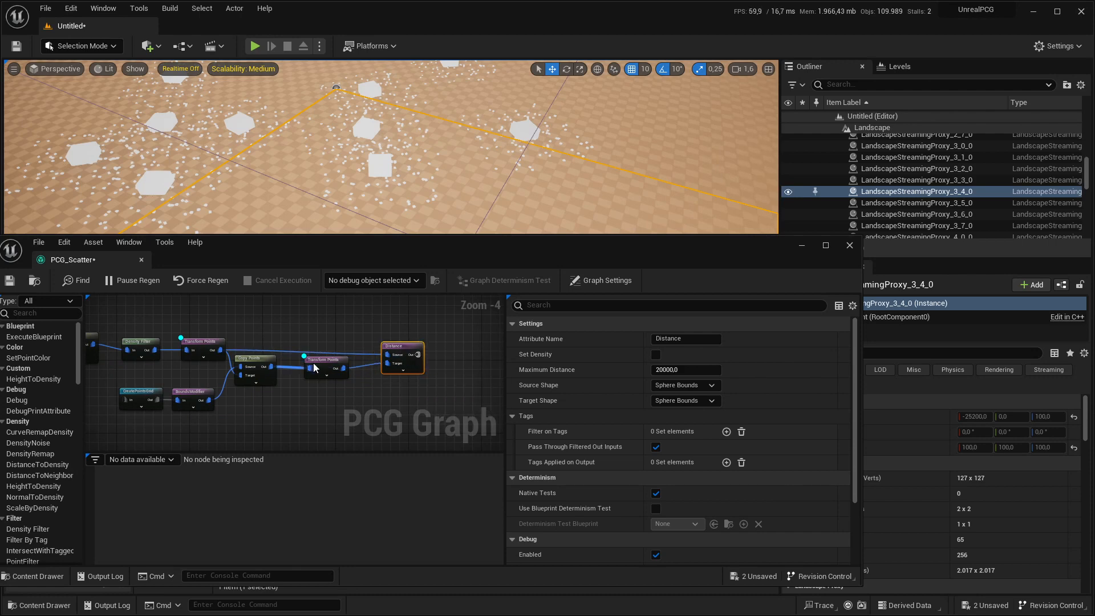
pyautogui.scroll(3)
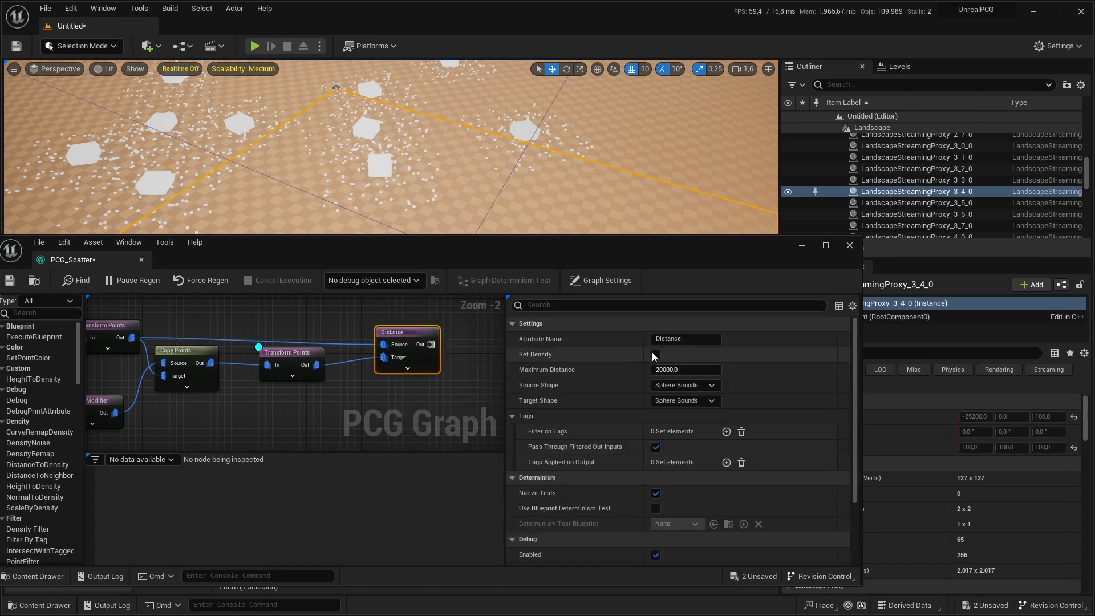
pyautogui.click(291, 353)
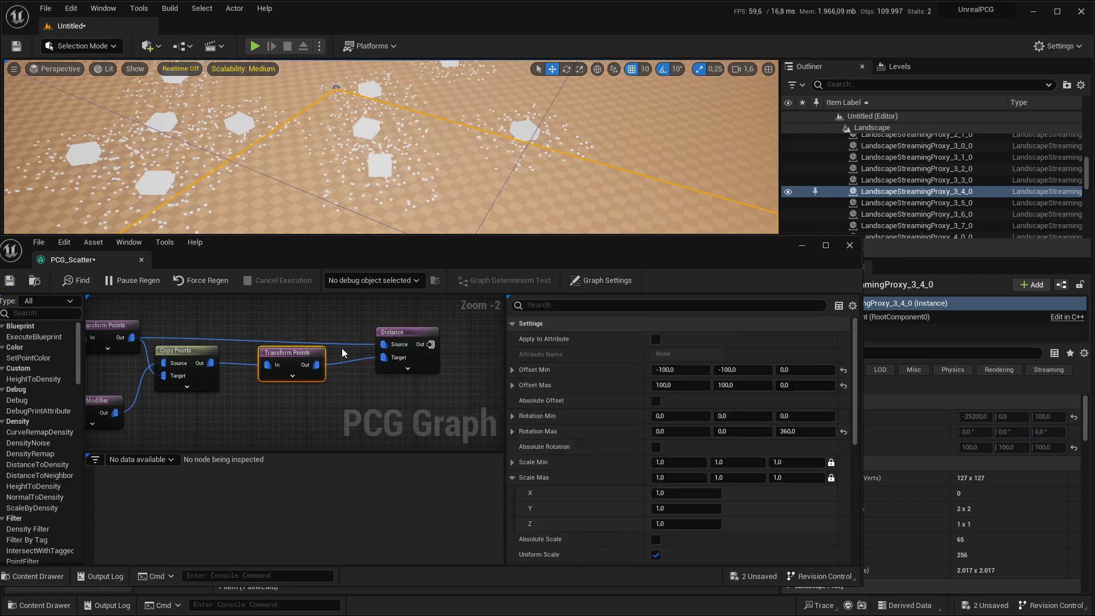
pyautogui.click(393, 332)
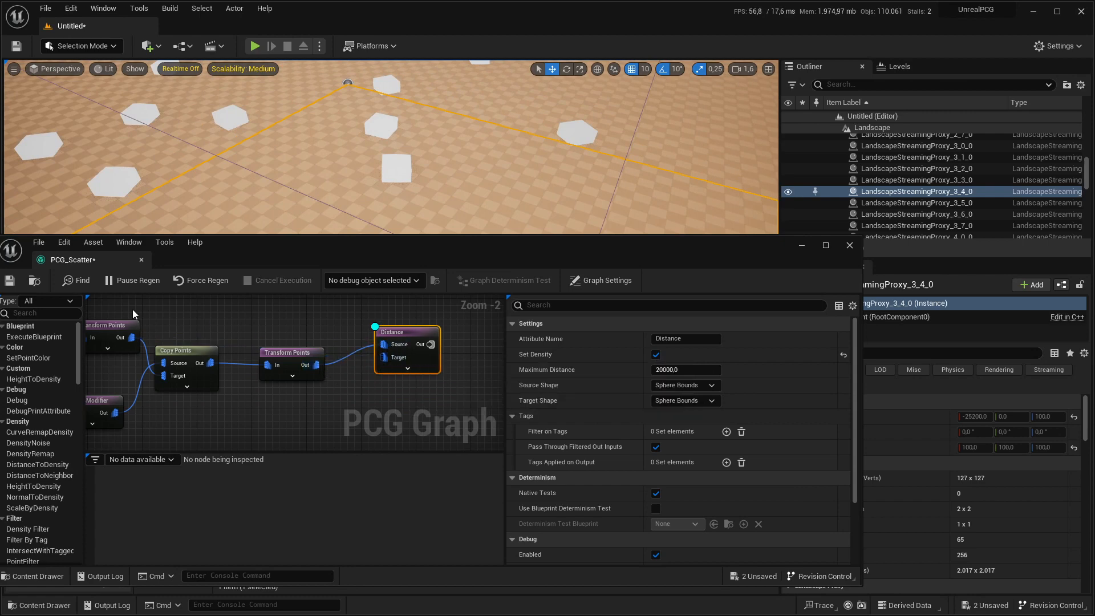
pyautogui.moveTo(401, 329)
pyautogui.write('1000')
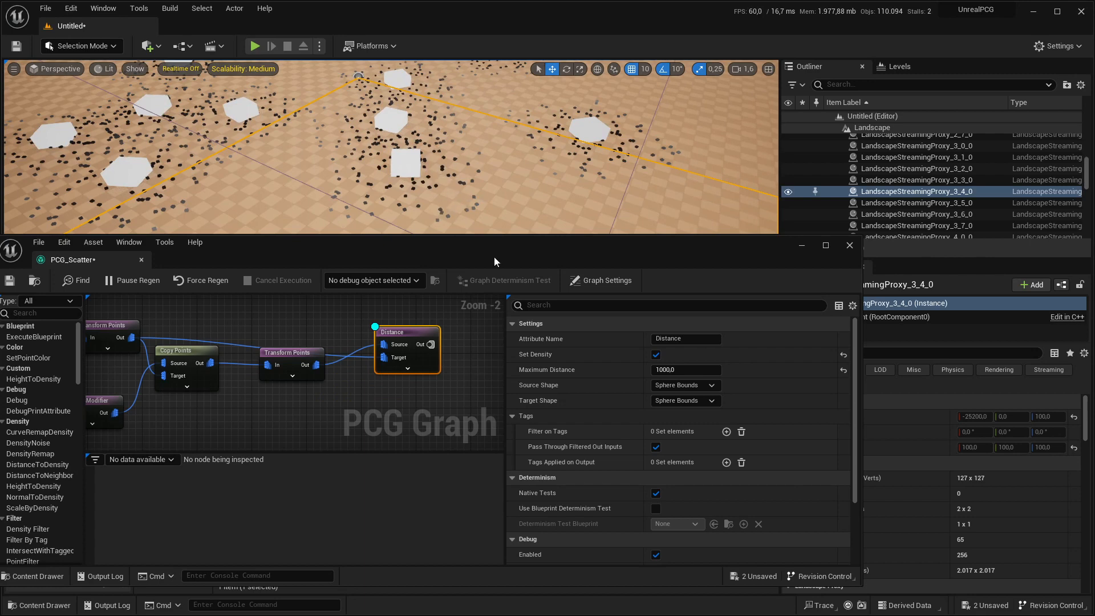
pyautogui.click(686, 369)
pyautogui.write('500')
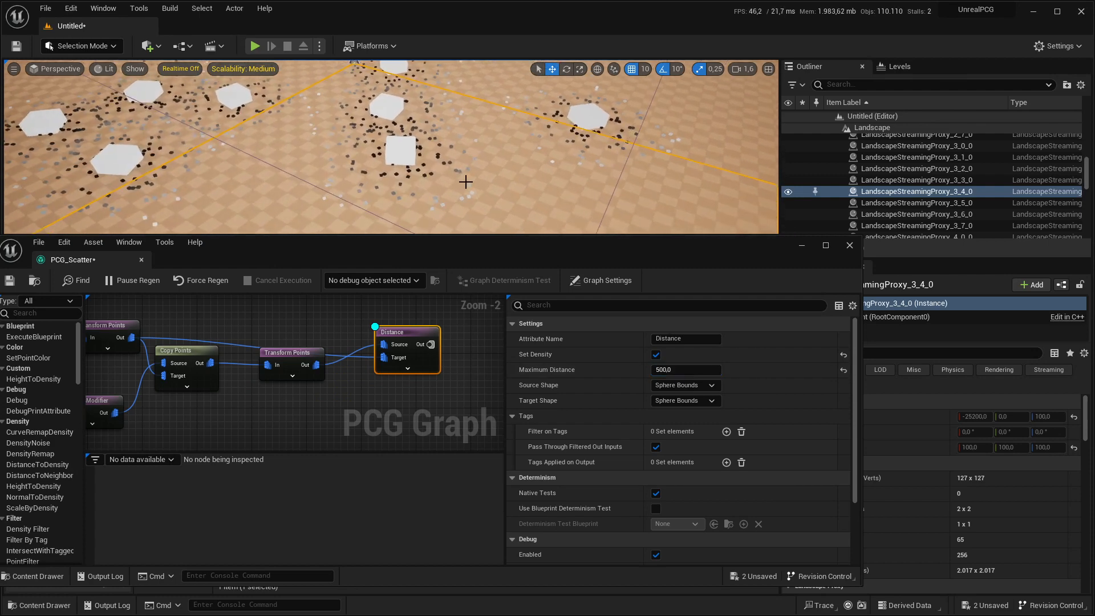
pyautogui.moveTo(323, 197)
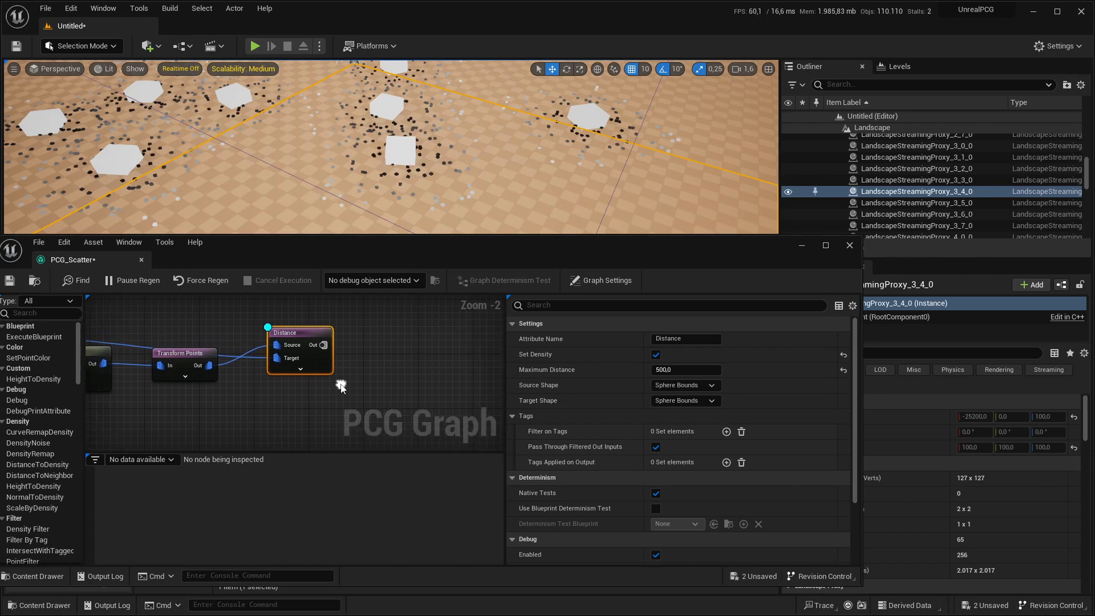
pyautogui.rightClick(342, 387)
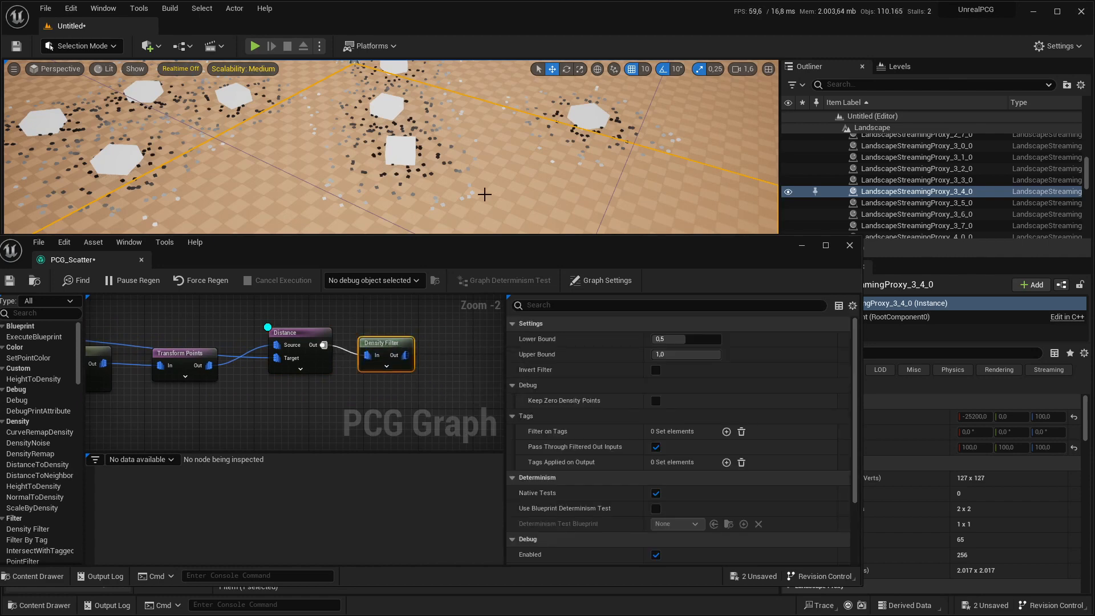
pyautogui.moveTo(303, 339)
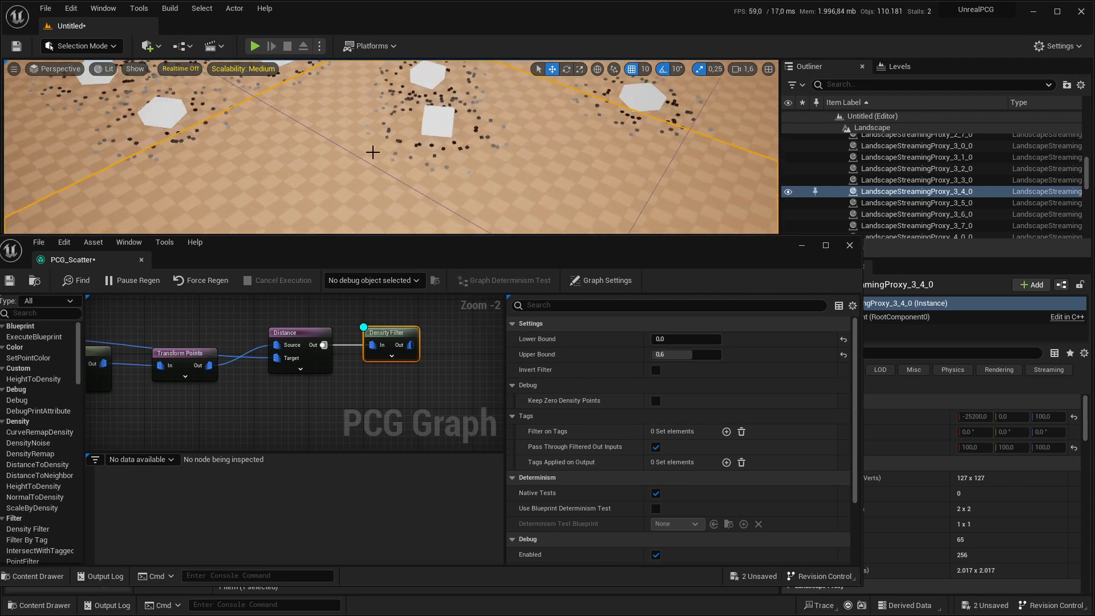
pyautogui.moveTo(400, 172)
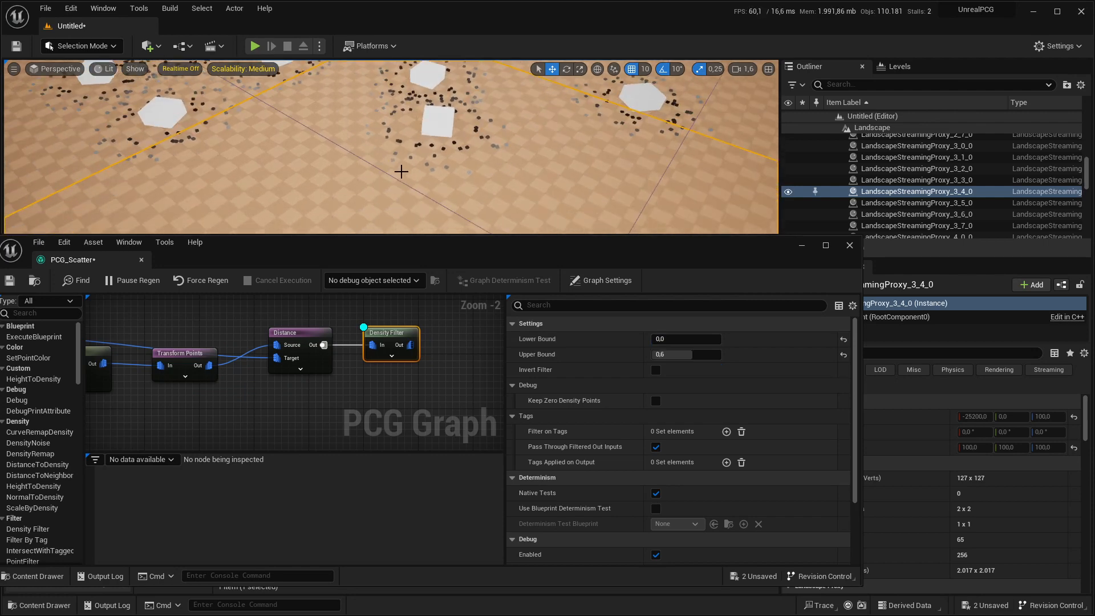
pyautogui.moveTo(520, 139)
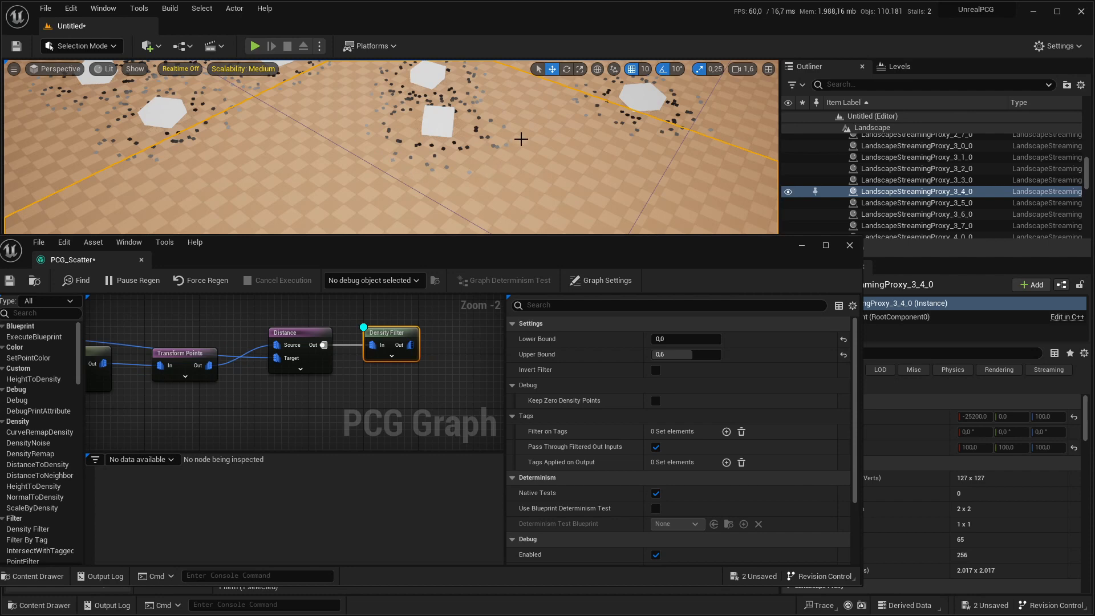
pyautogui.moveTo(388, 109)
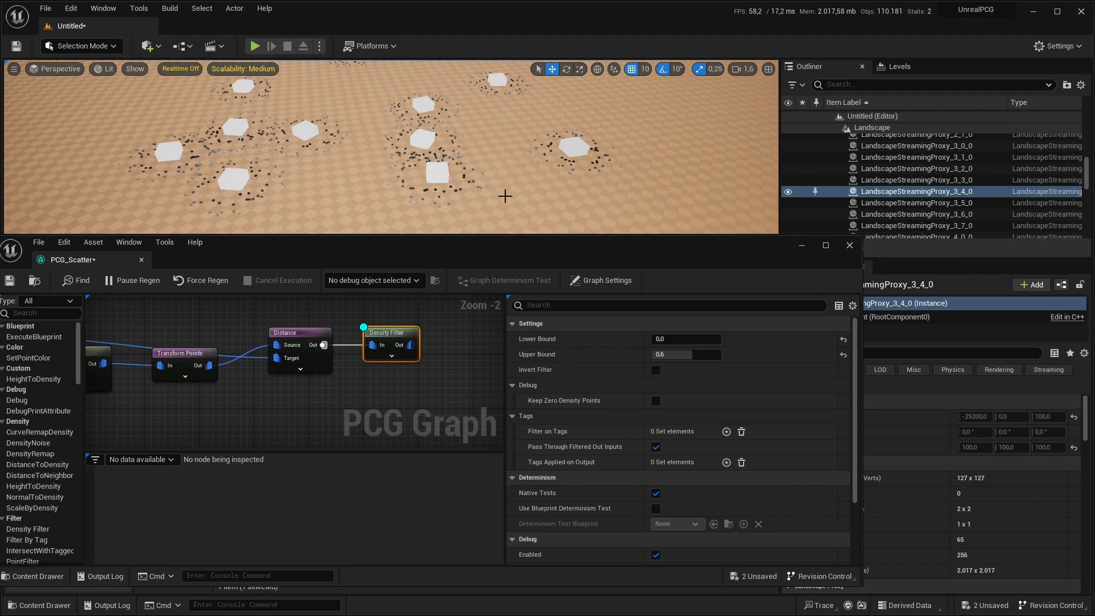
pyautogui.moveTo(467, 145)
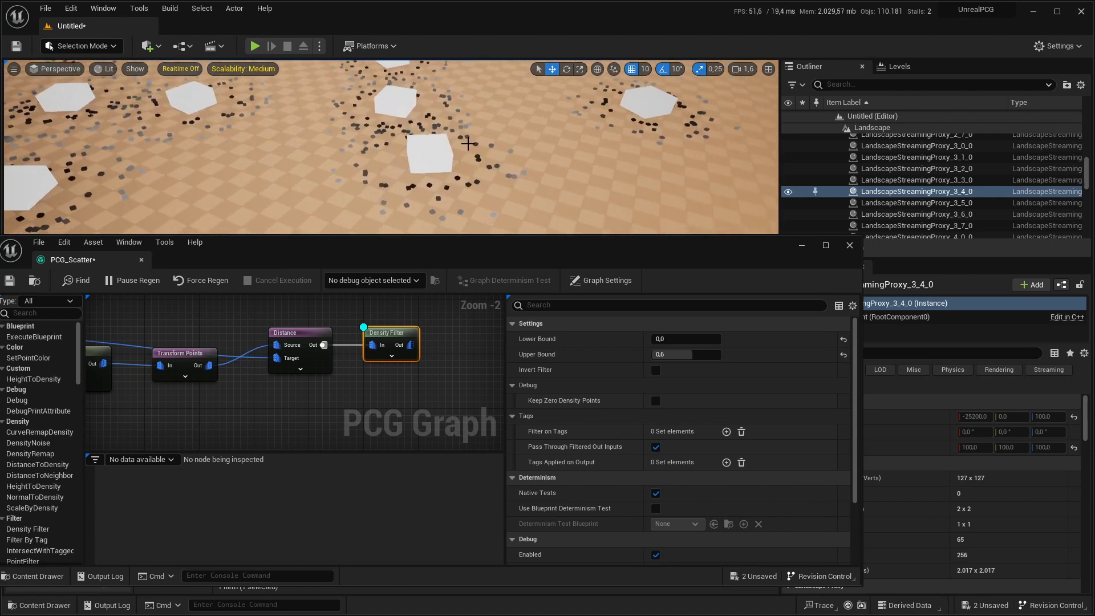
pyautogui.moveTo(526, 178)
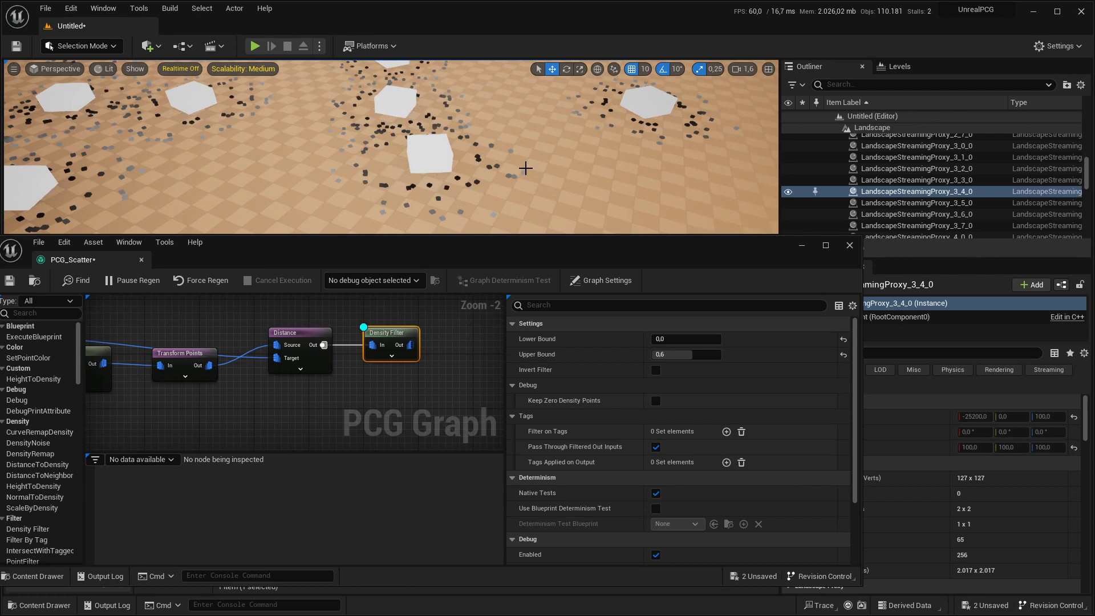
pyautogui.moveTo(458, 162)
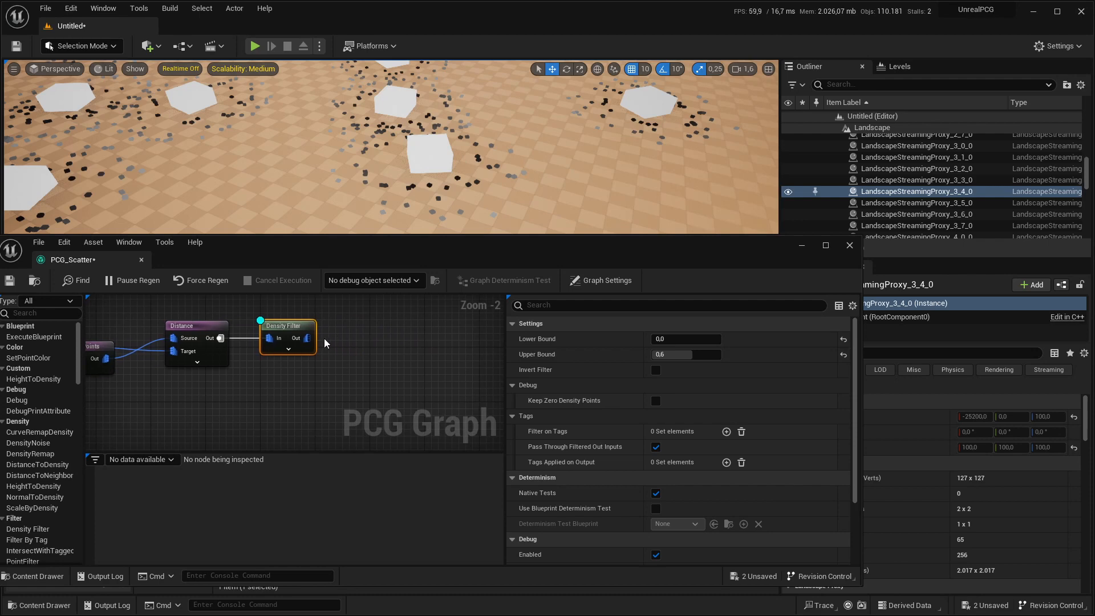
pyautogui.moveTo(298, 338)
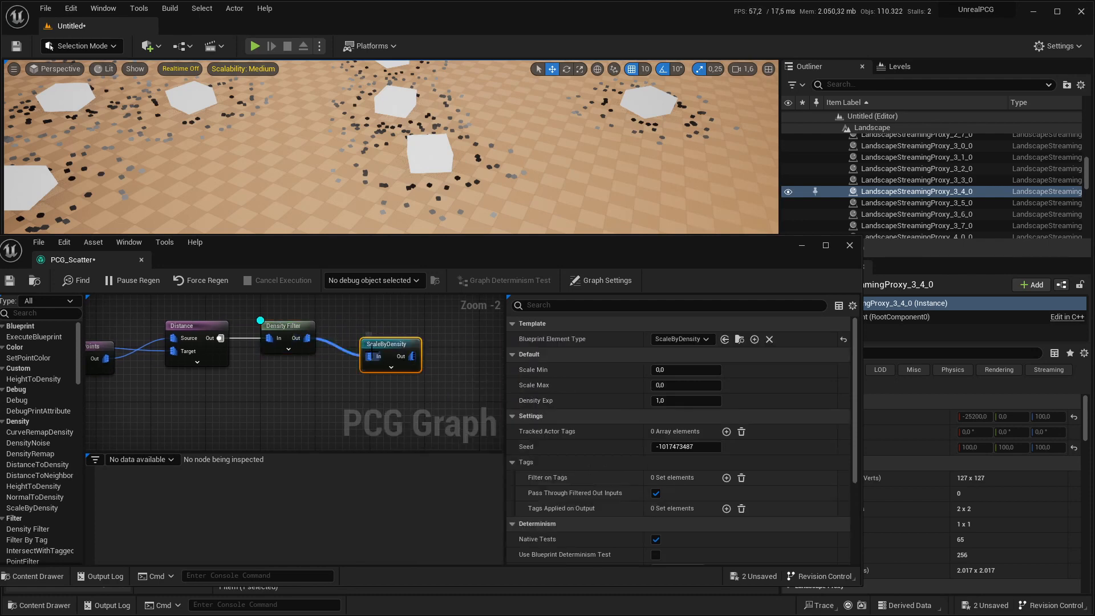
# Add ScaleByDensity after the Density Filter and set Scale Min to 5
pyautogui.click(283, 325)
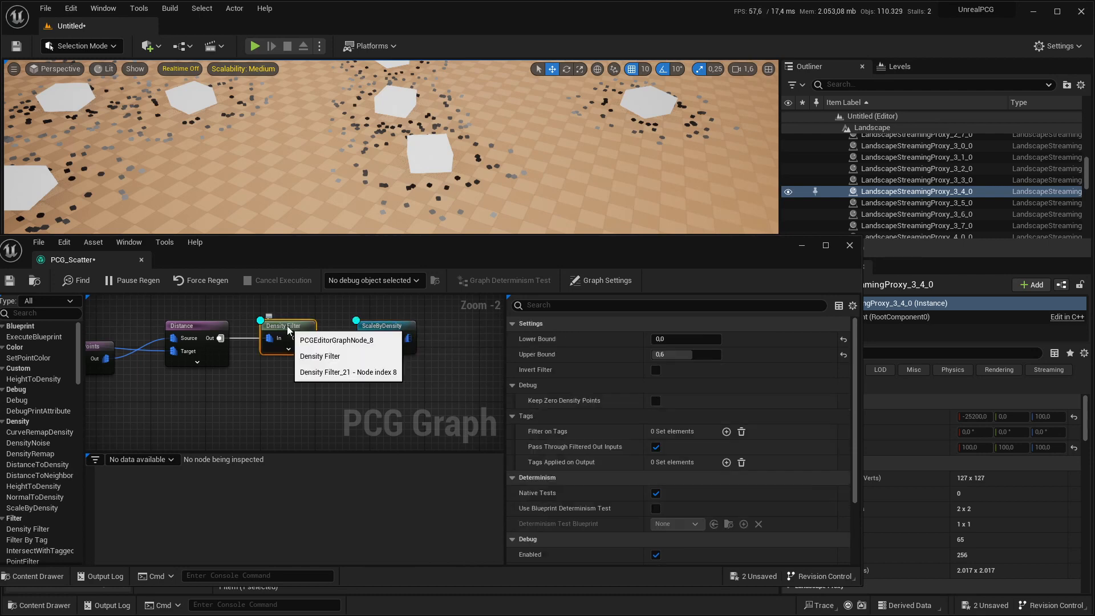
pyautogui.click(384, 325)
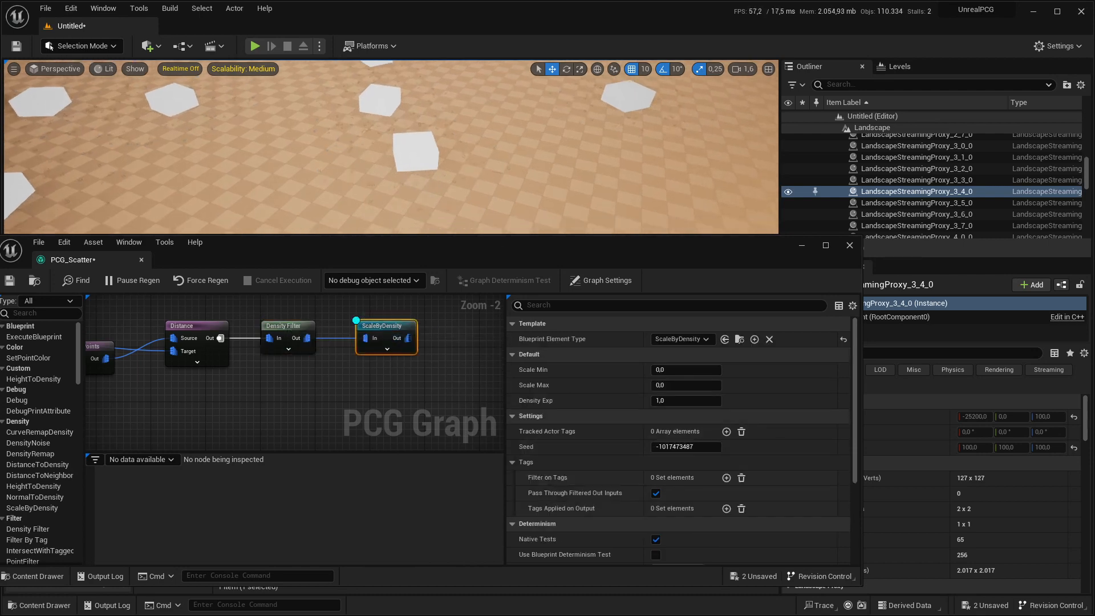
pyautogui.moveTo(551, 169)
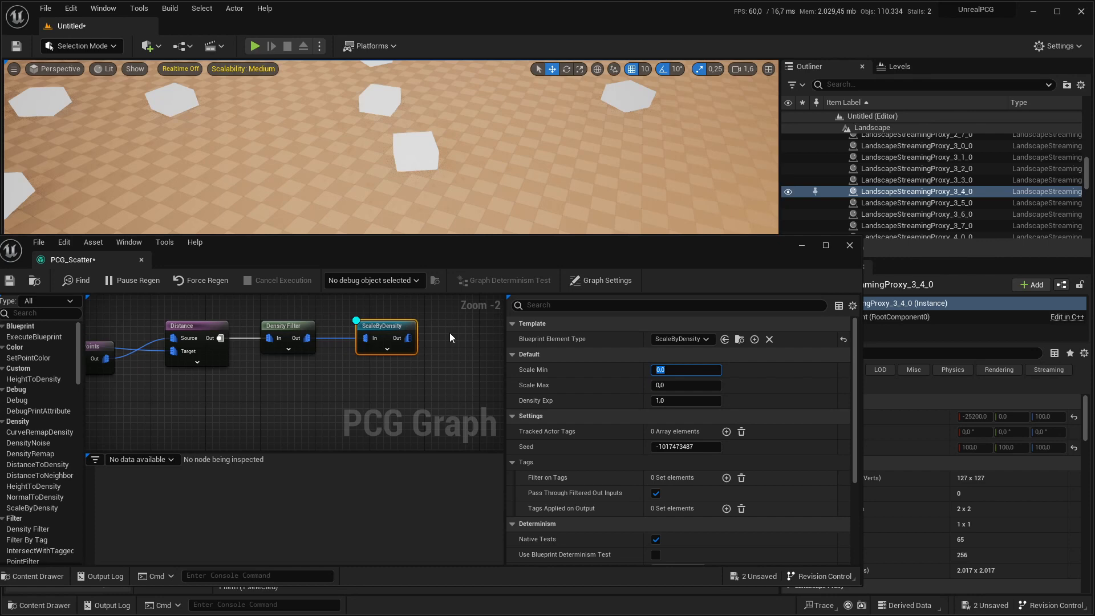
pyautogui.write('50,0')
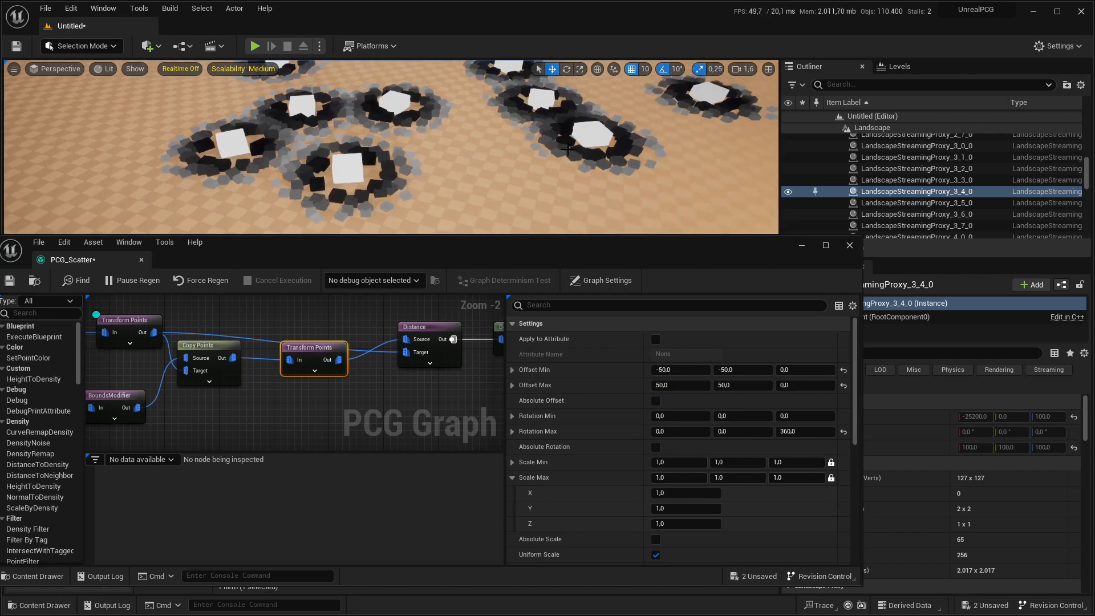
pyautogui.moveTo(396, 154)
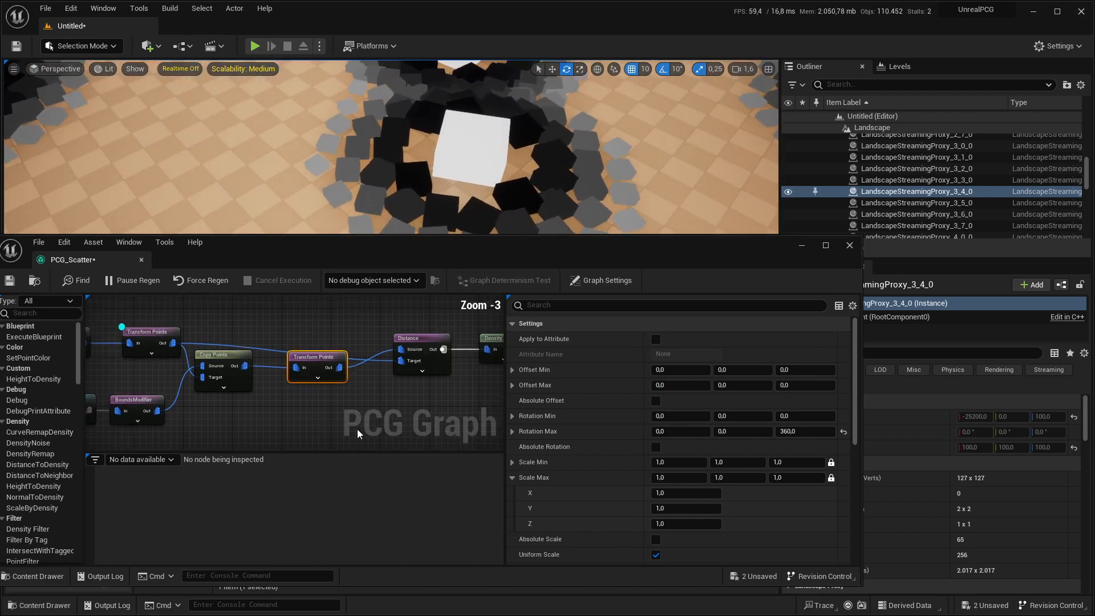
# Set the Density Filter to bounds 0.5–1.0 with Invert Filter enabled
pyautogui.scroll(-3)
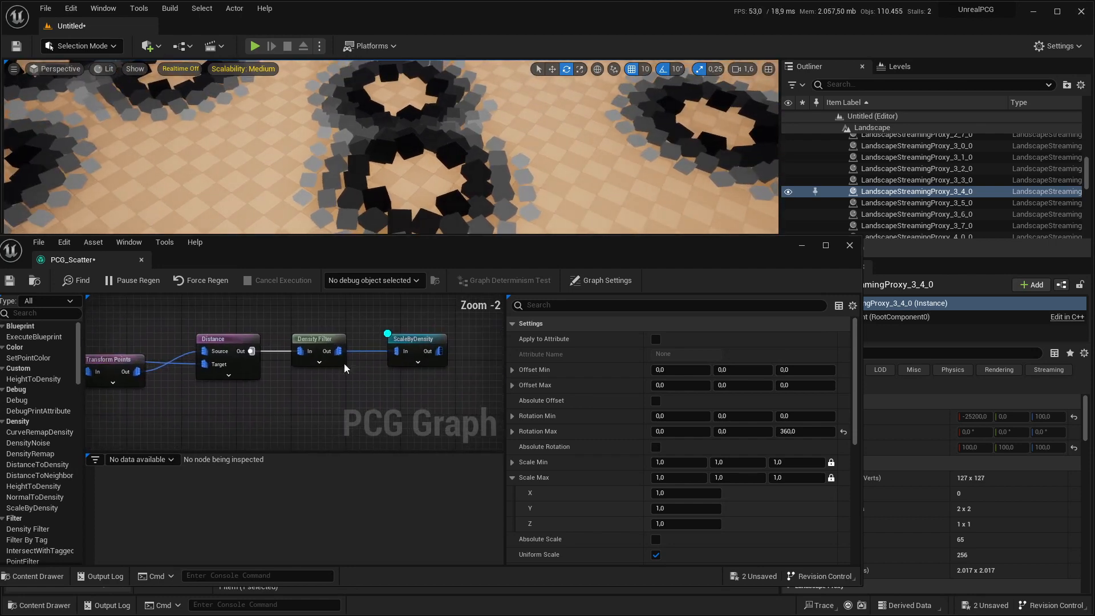
pyautogui.click(227, 339)
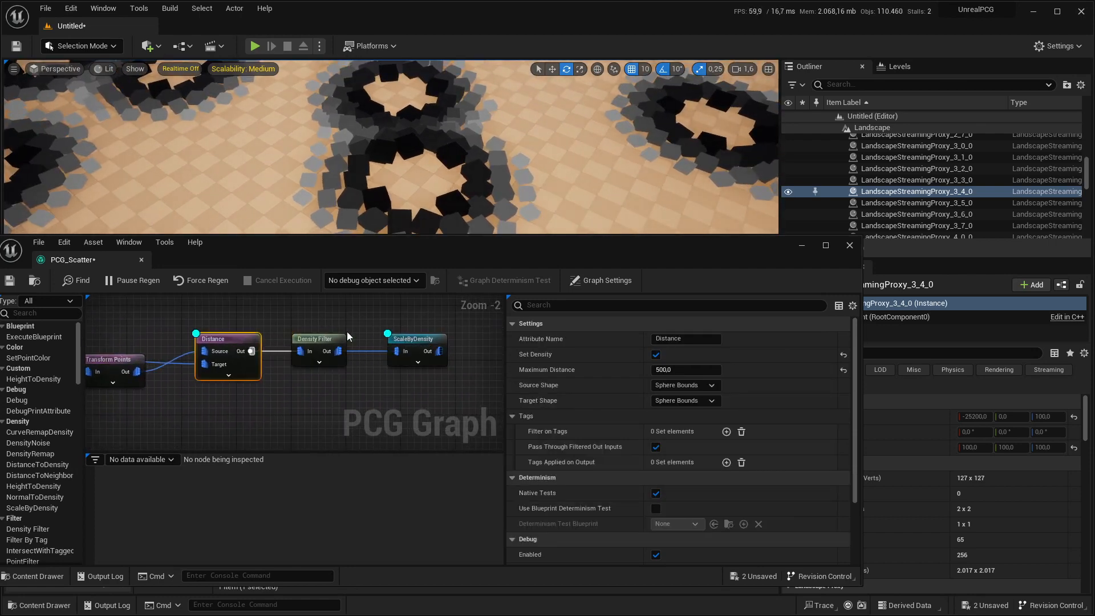
pyautogui.click(414, 338)
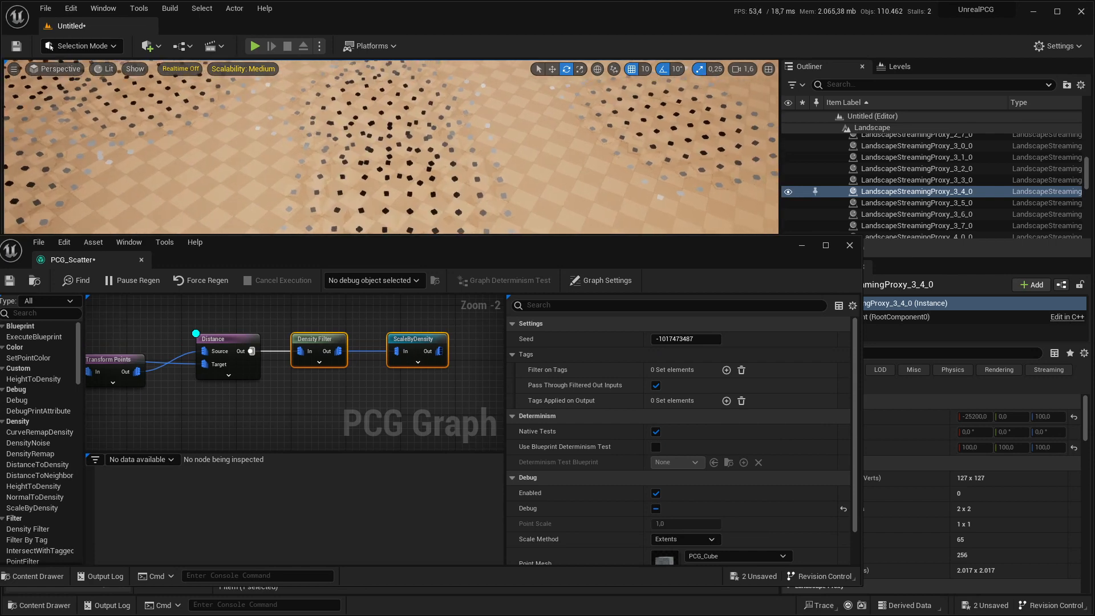
pyautogui.click(318, 339)
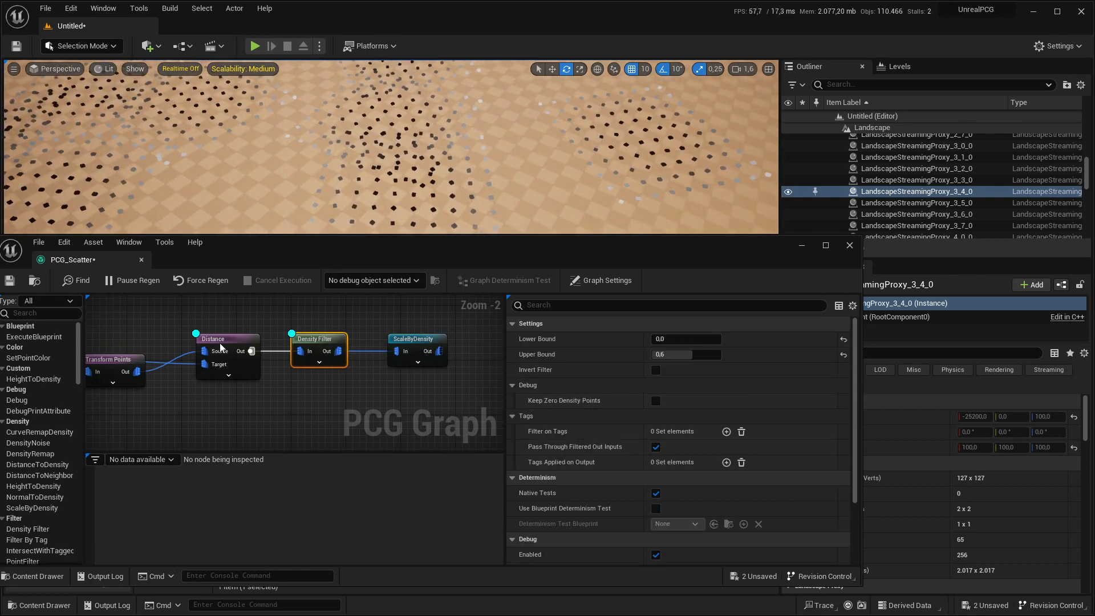
pyautogui.click(226, 339)
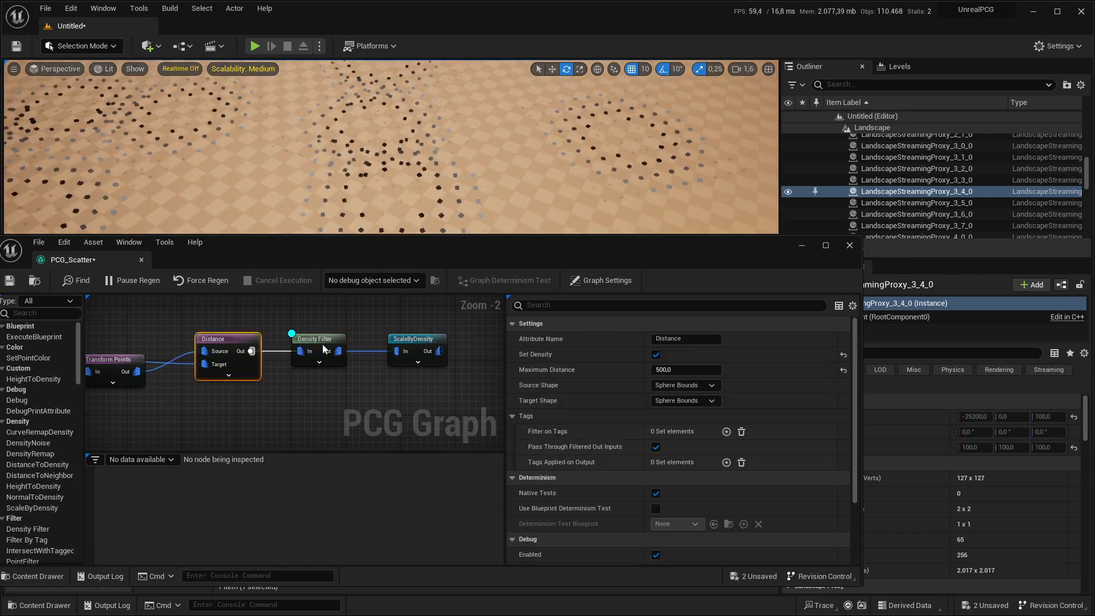
pyautogui.click(318, 339)
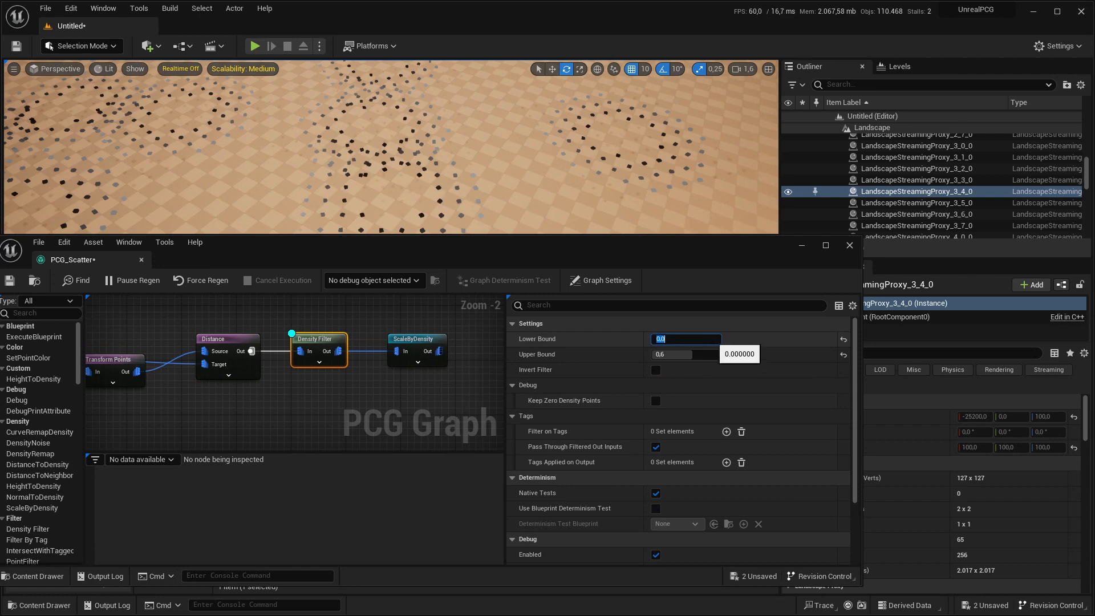
pyautogui.write('-')
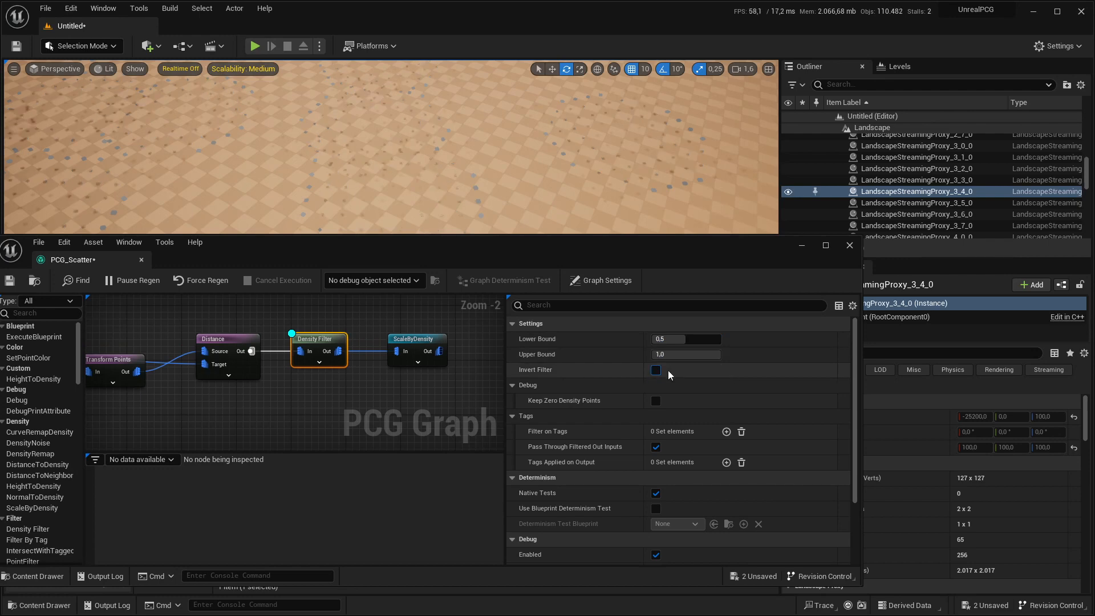
pyautogui.click(655, 369)
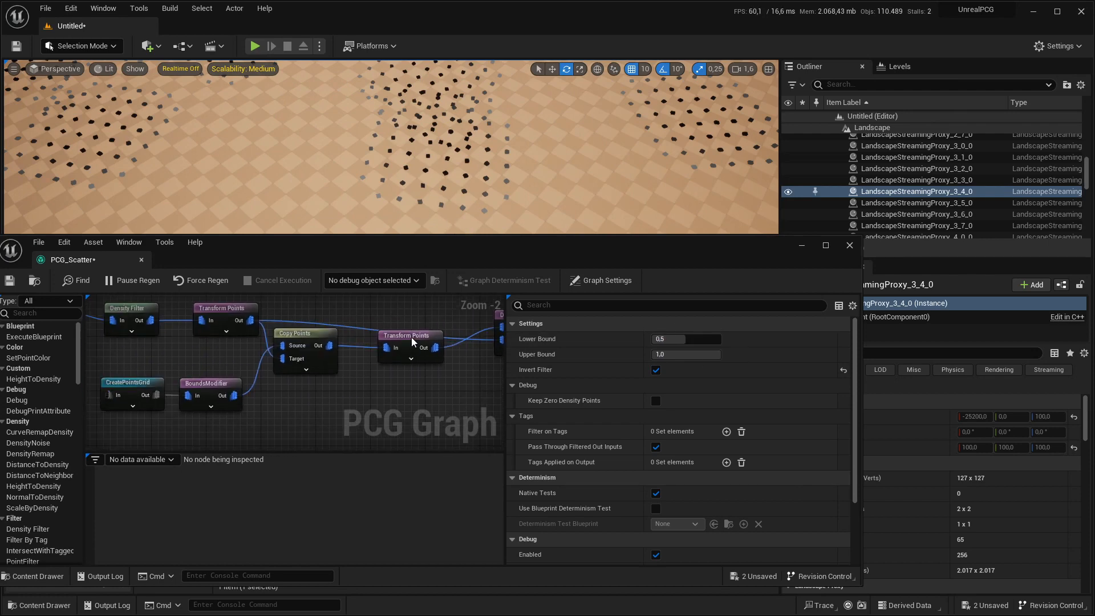
# Restore the Transform Points Offset Min X to -50 and reselect ScaleByDensity
pyautogui.click(409, 335)
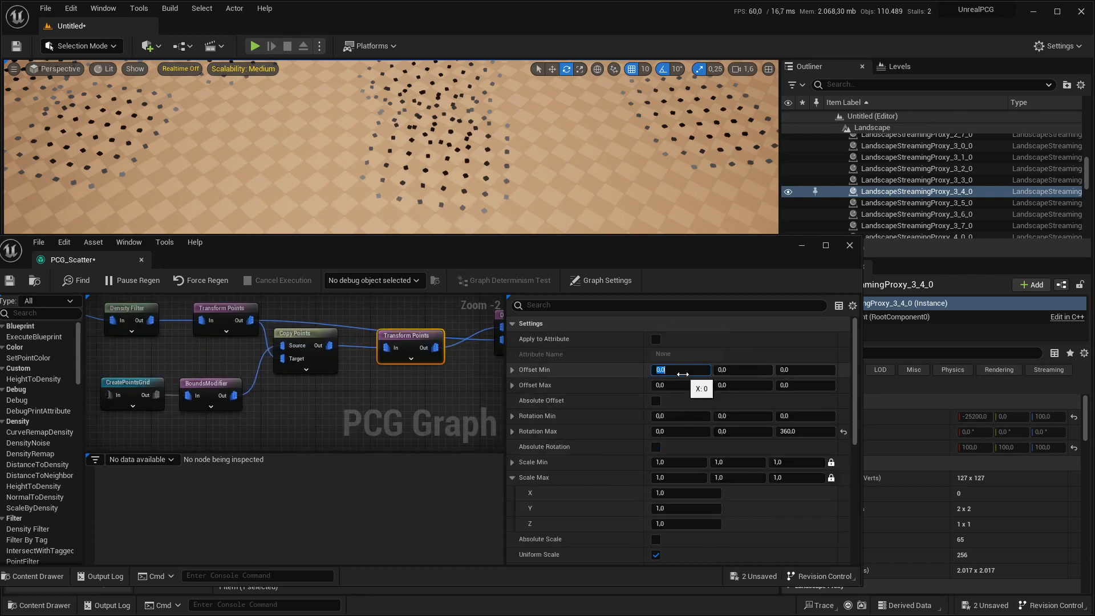
pyautogui.write('-50')
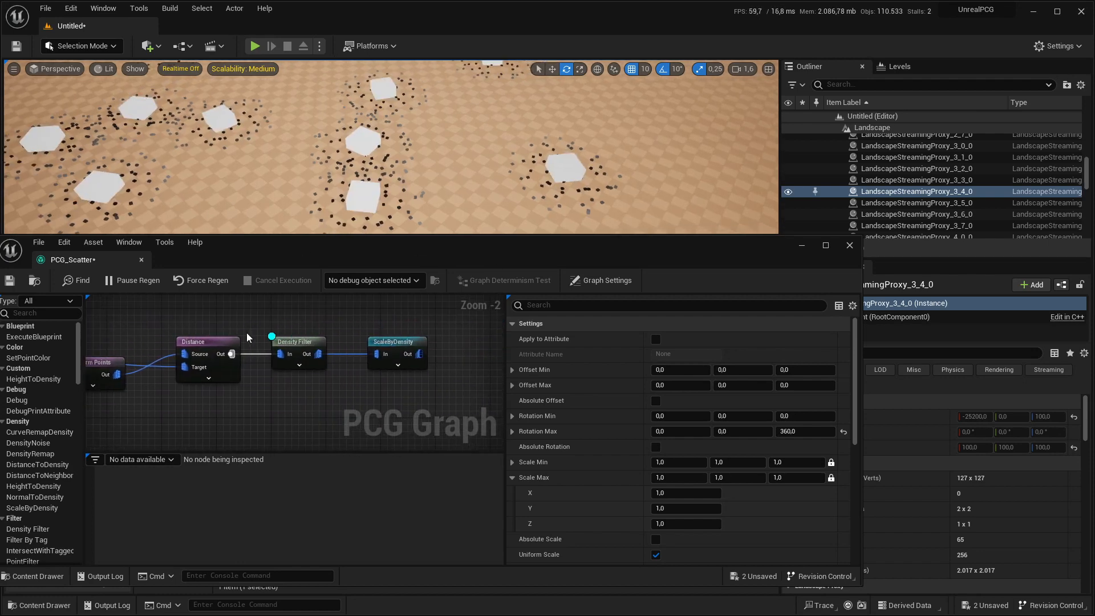
pyautogui.click(397, 341)
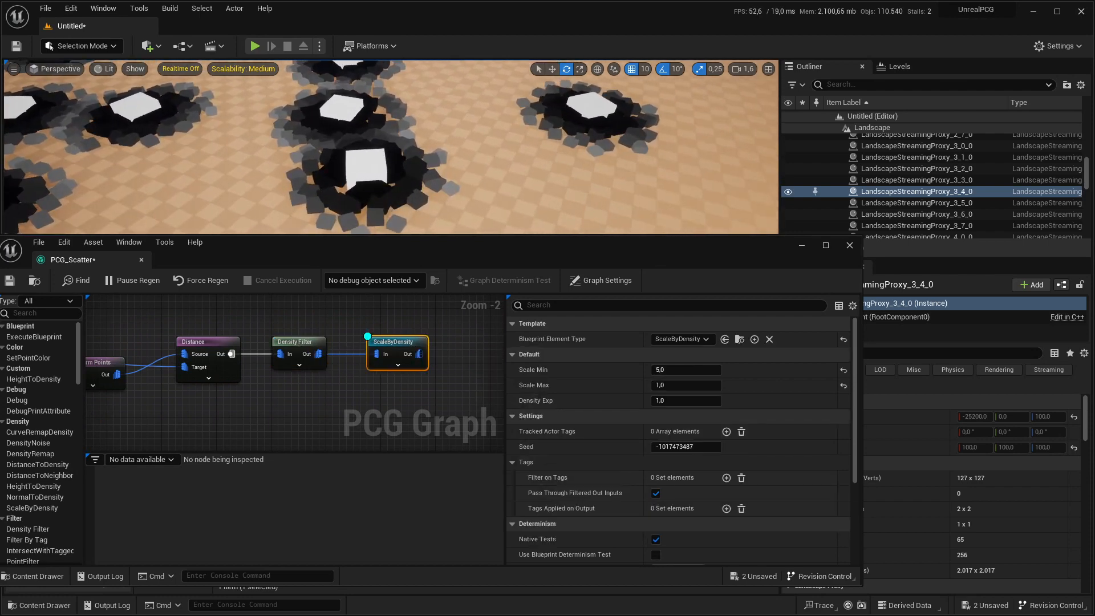
pyautogui.moveTo(452, 207)
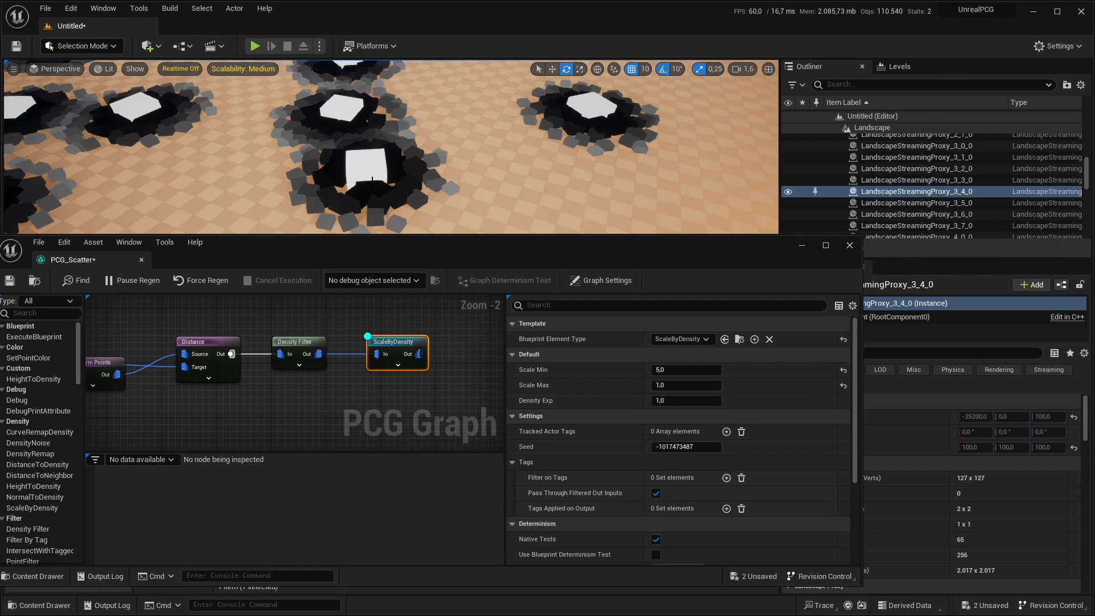
pyautogui.moveTo(385, 300)
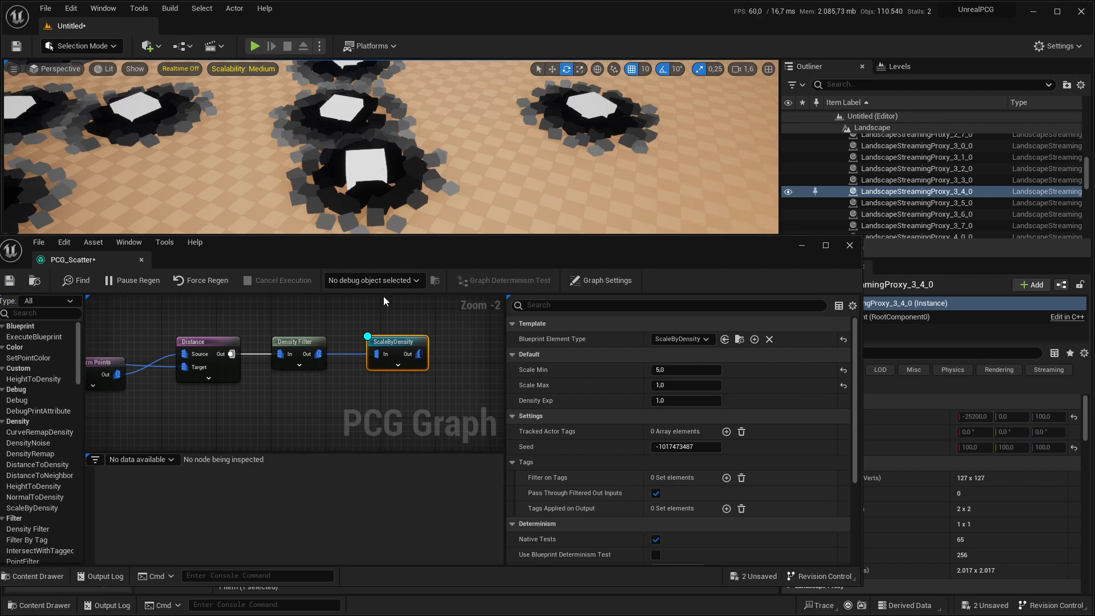
pyautogui.moveTo(371, 331)
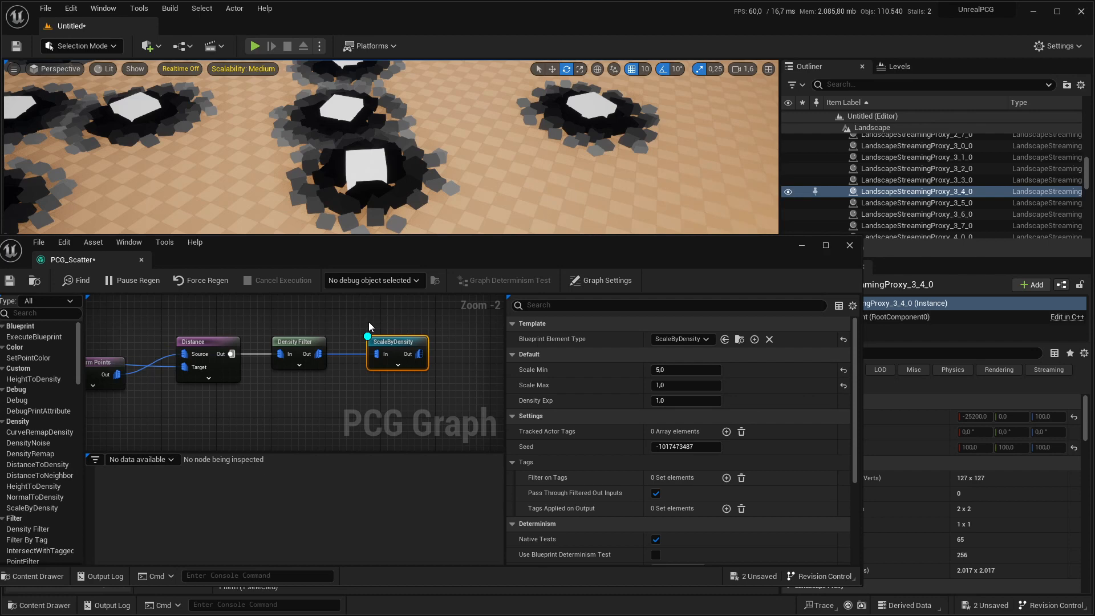
# Add a Difference node after ScaleByDensity with Density Function set to Binary
pyautogui.scroll(-3)
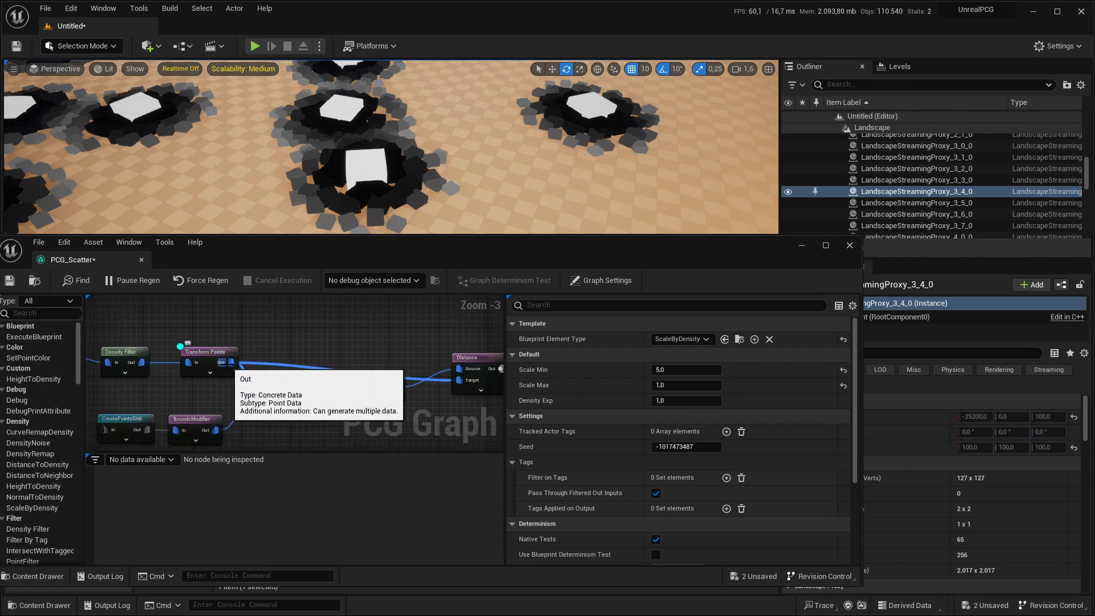
pyautogui.write('dif')
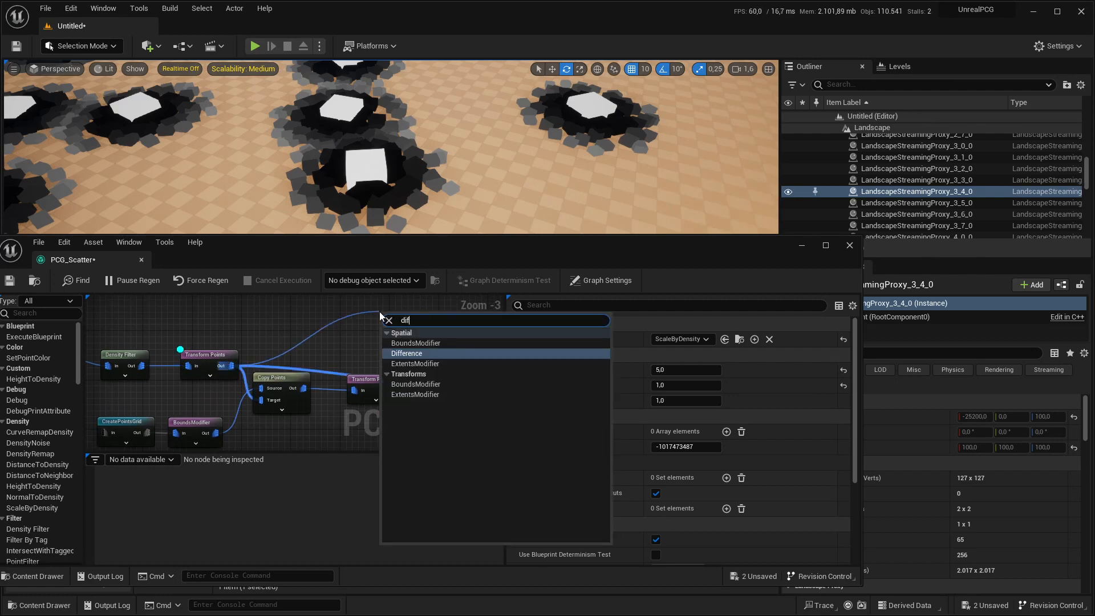
pyautogui.click(406, 352)
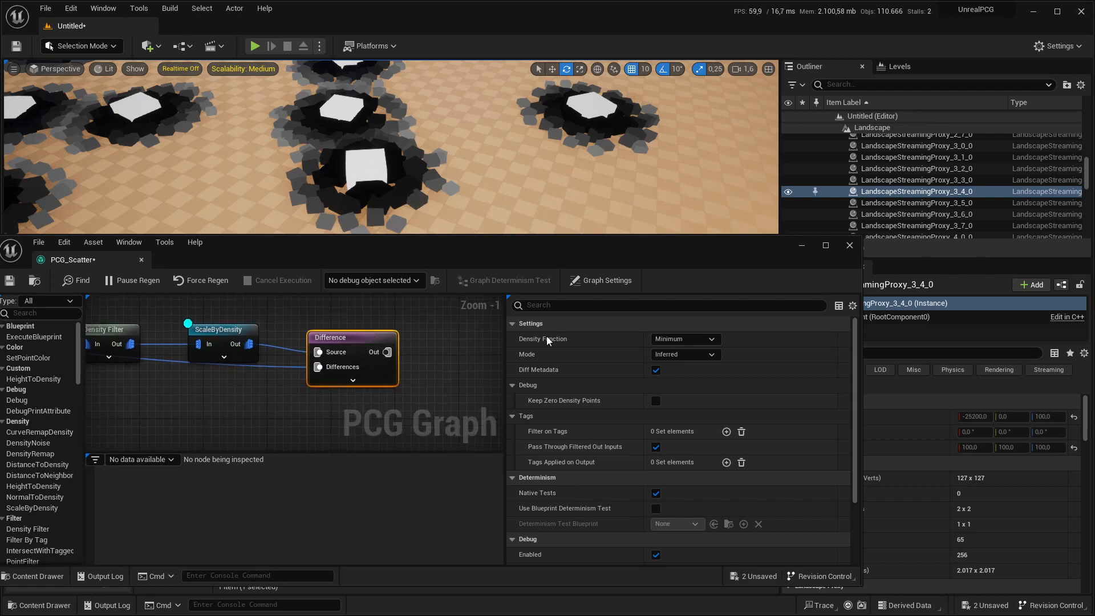
pyautogui.click(685, 339)
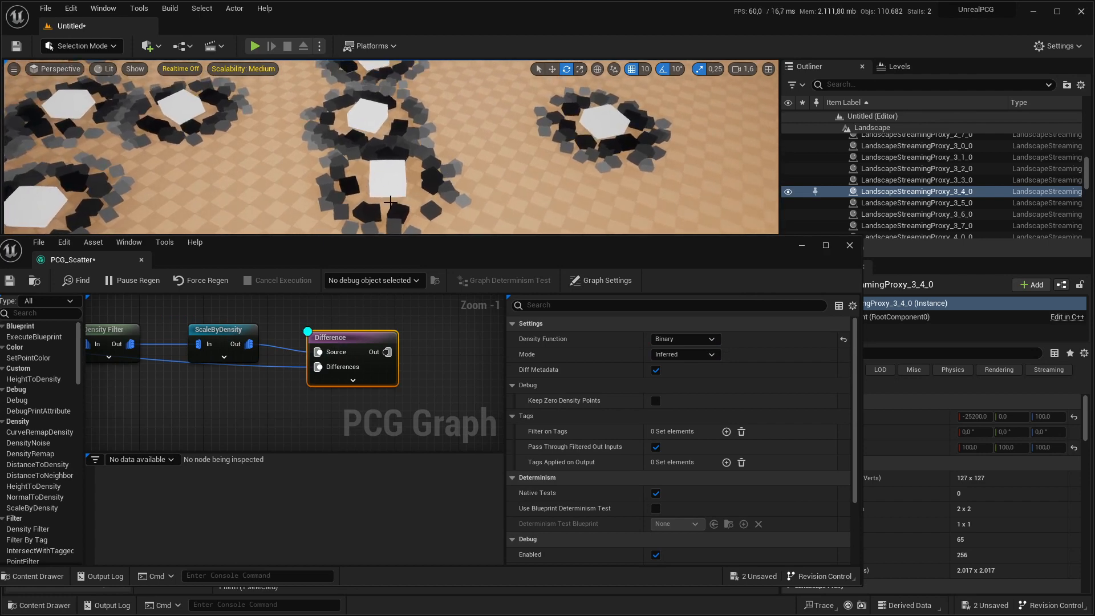
pyautogui.scroll(-3)
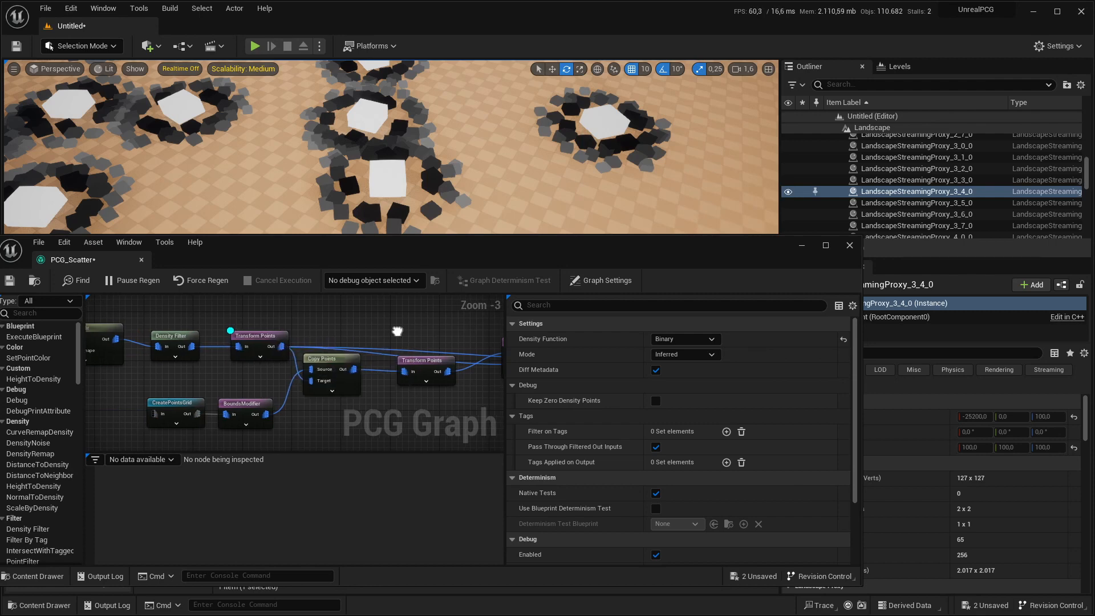
# Shrink the BoundsModifier's Bounds Min and Max to 0.8 so gaps around big rocks tighten
pyautogui.scroll(3)
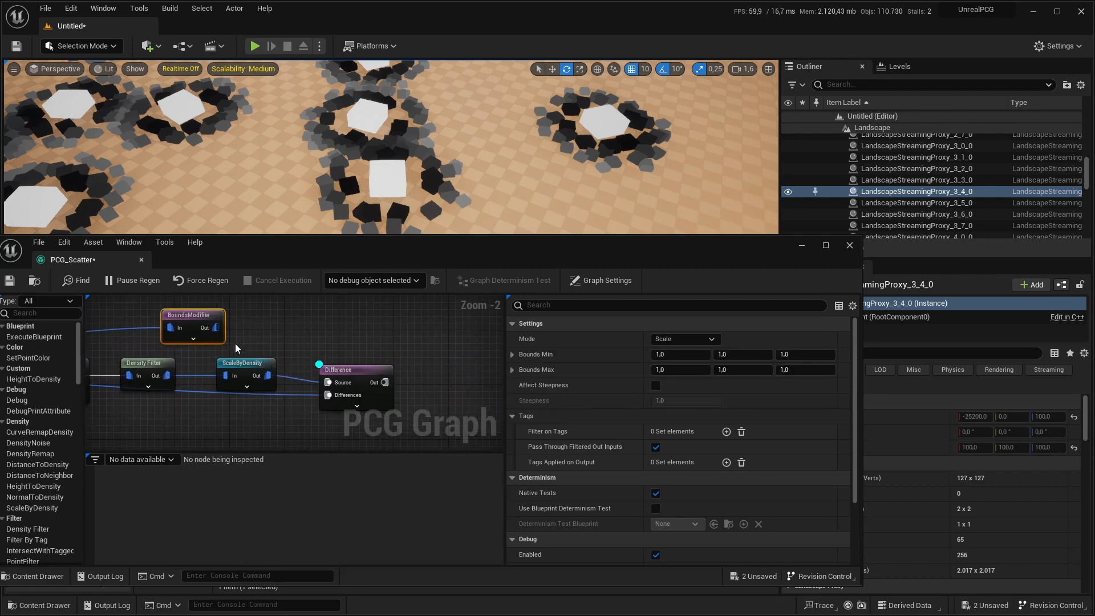
pyautogui.moveTo(227, 348)
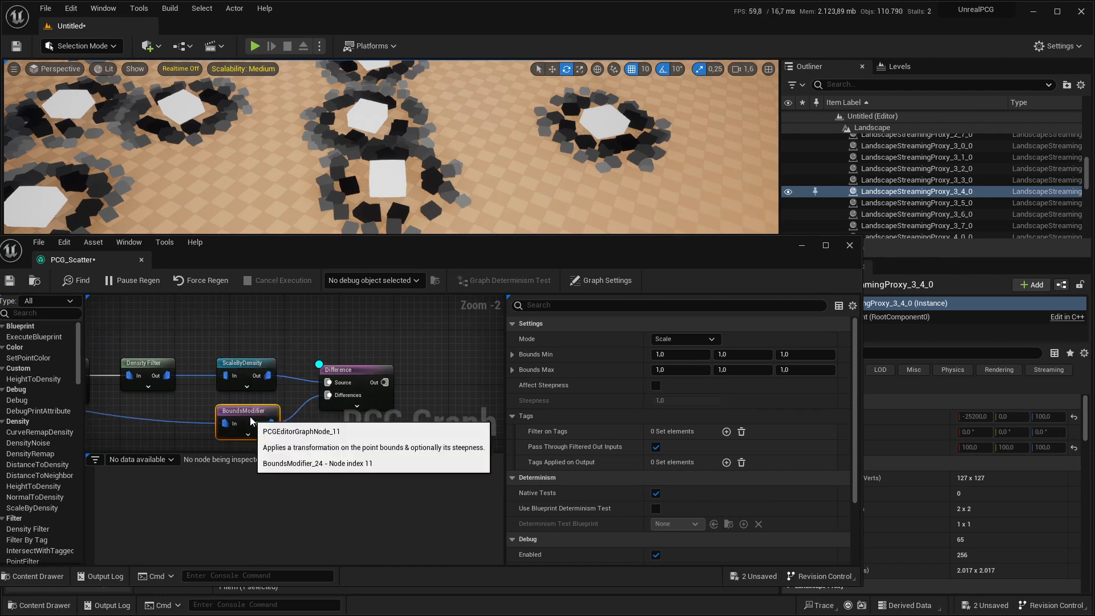
pyautogui.click(680, 353)
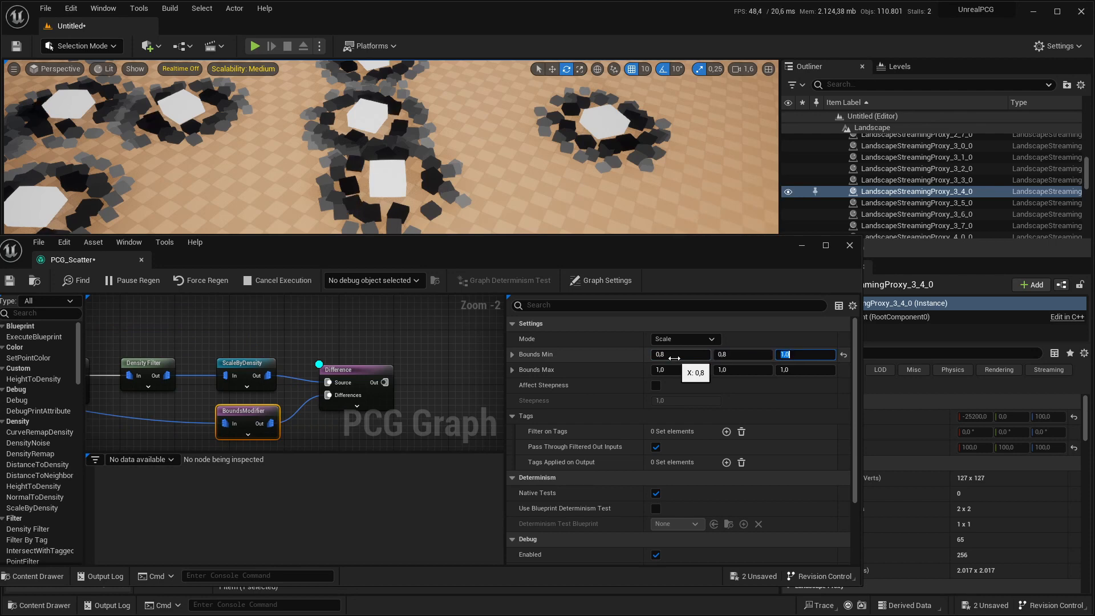
pyautogui.write('0.8')
pyautogui.click(683, 370)
pyautogui.write('0,8')
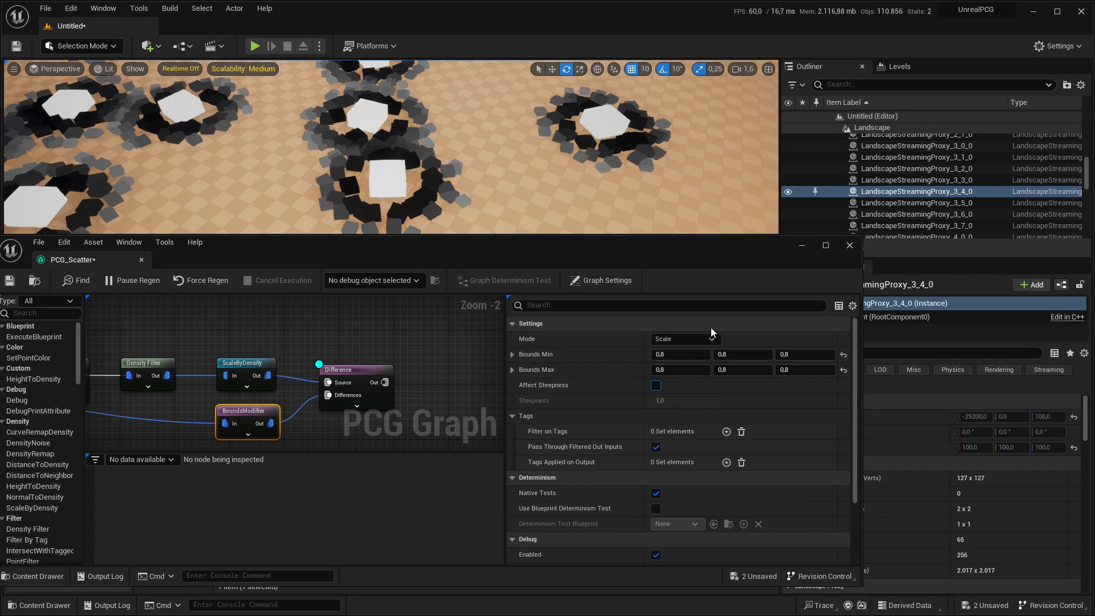
pyautogui.click(681, 354)
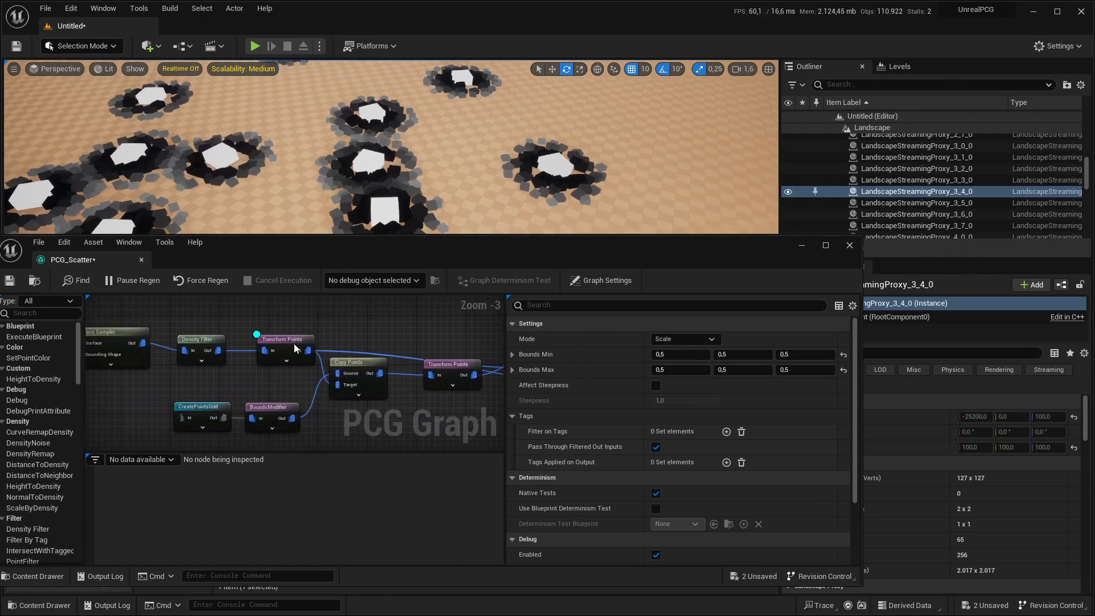
# Raise the large rocks' Transform Points Scale Max to 2.0 for varied big-rock sizes
pyautogui.click(284, 348)
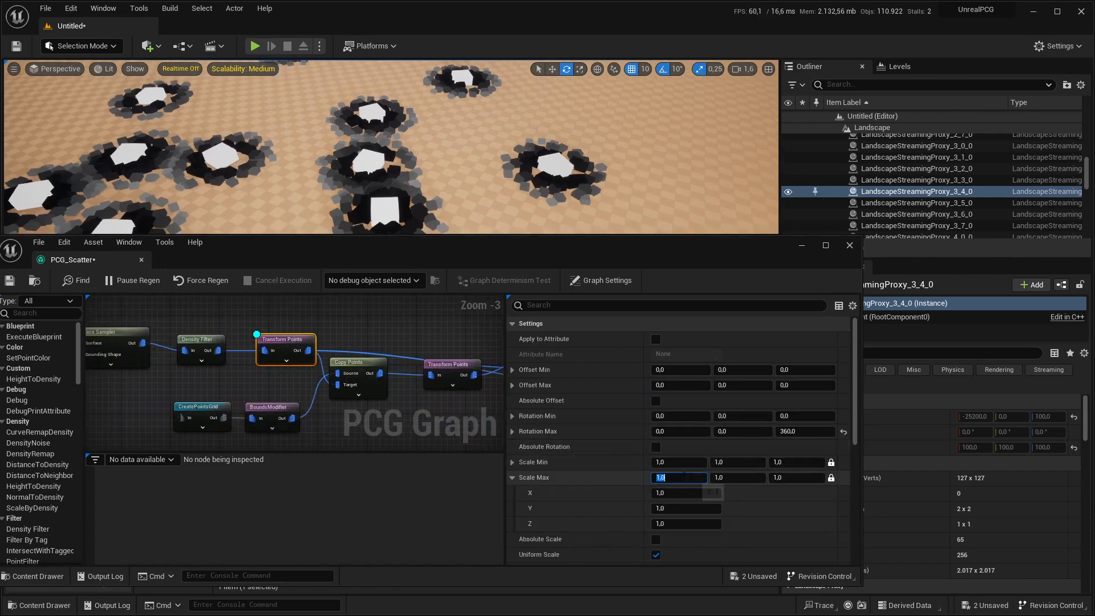
pyautogui.write('2.0')
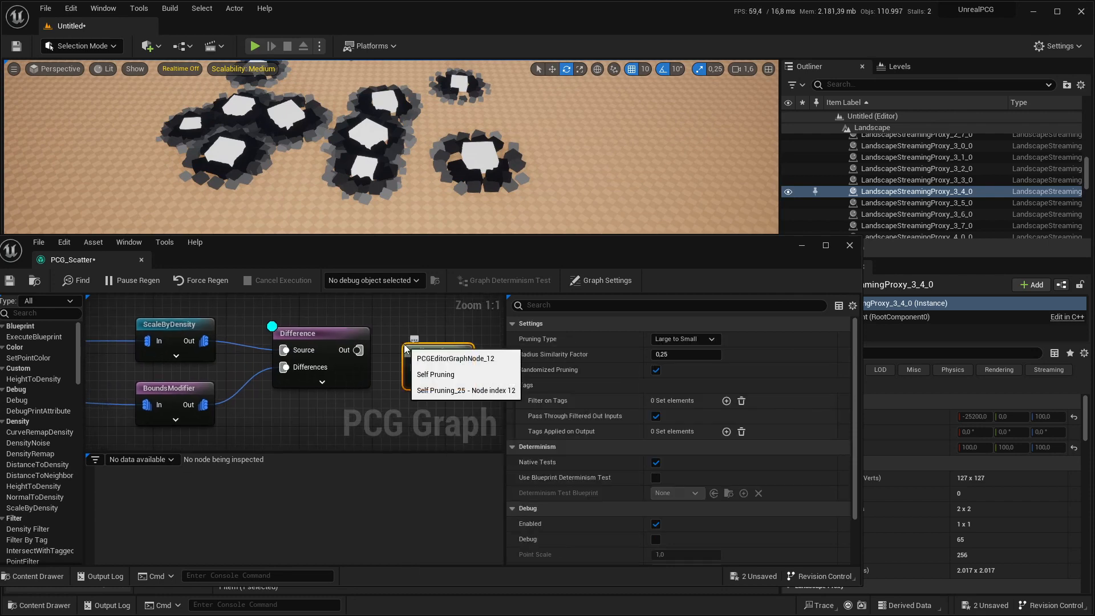
# Add Self Pruning after Difference with its radius similarity factor lowered to 0.1
pyautogui.click(435, 374)
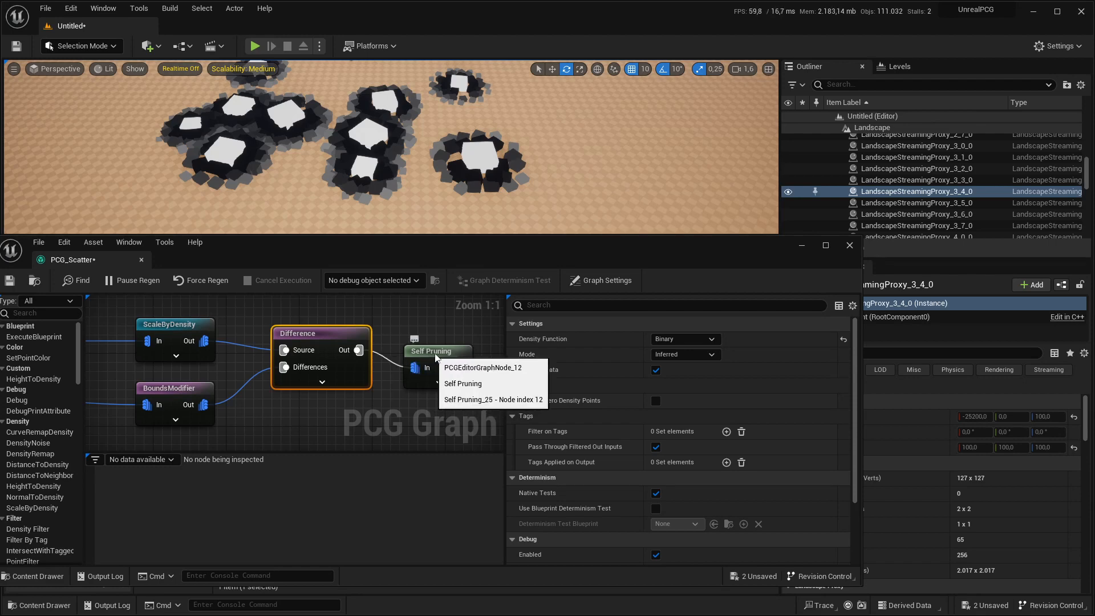
pyautogui.click(463, 383)
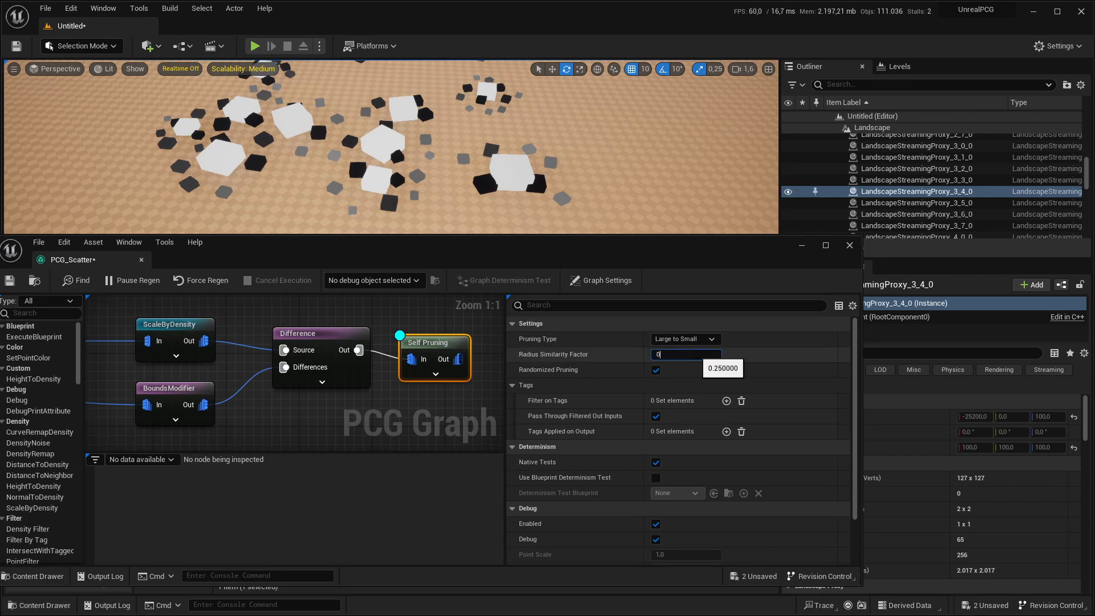
pyautogui.write('0.1')
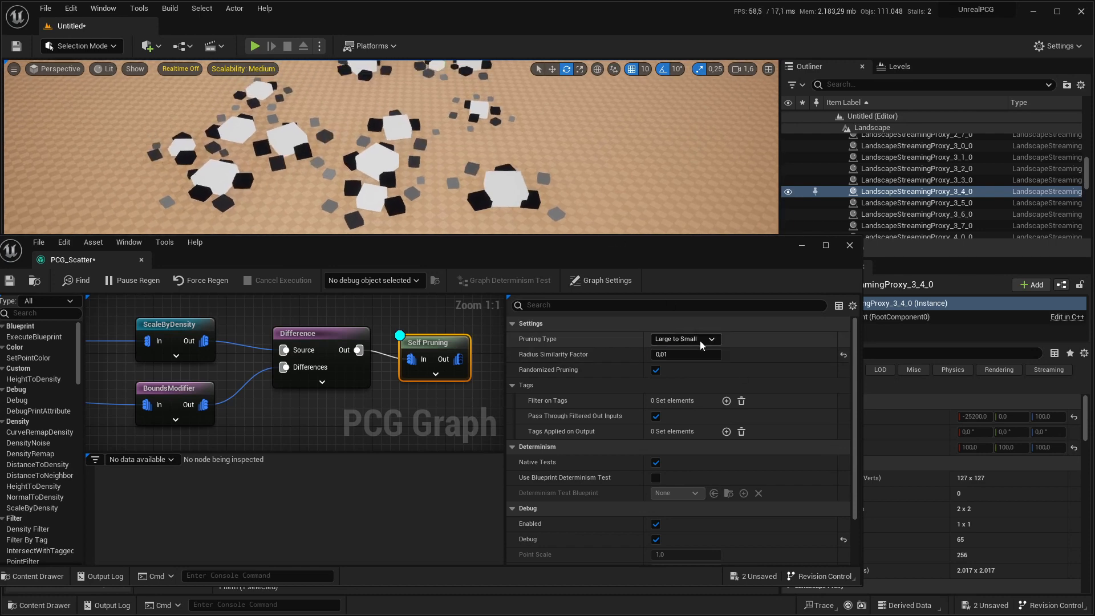
# Try the pruning types (All Equal, Remove Duplicates, None), keep All Equal with randomized pruning off
pyautogui.click(685, 339)
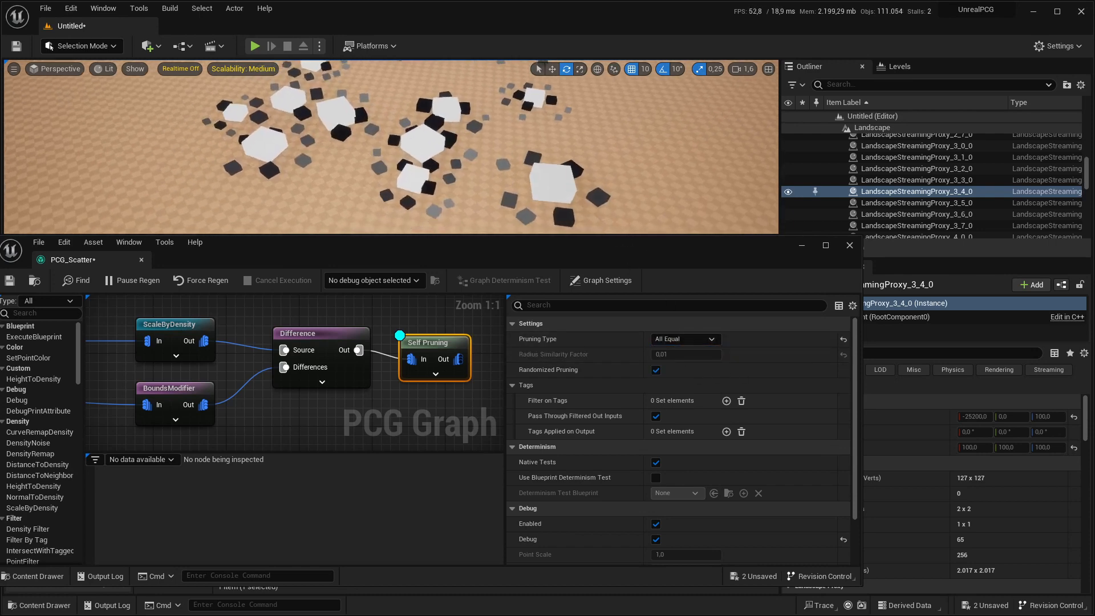
pyautogui.click(684, 339)
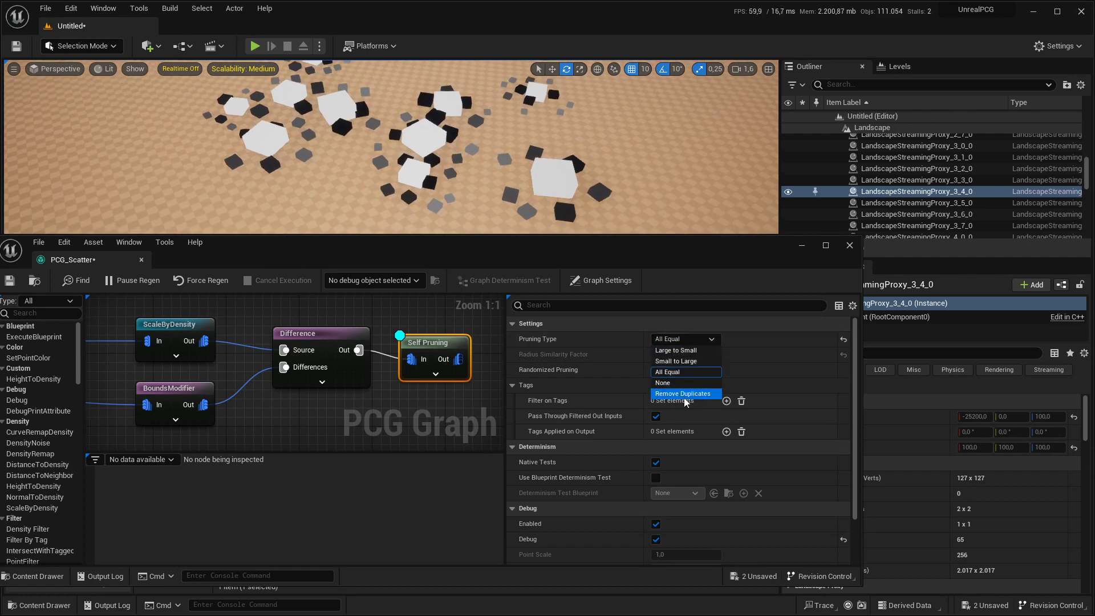
pyautogui.click(682, 393)
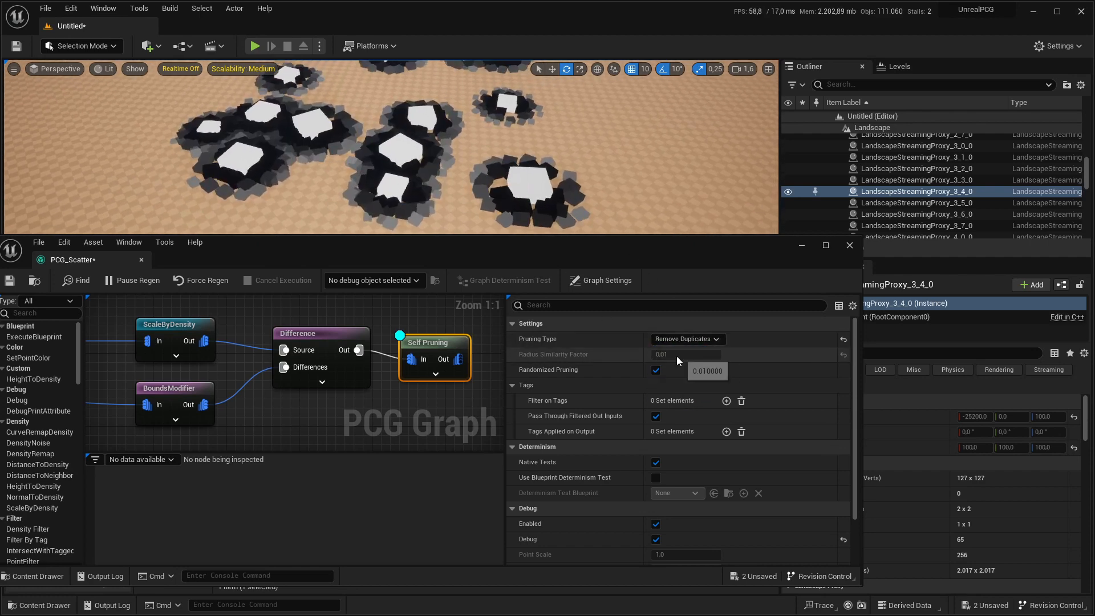
pyautogui.click(686, 339)
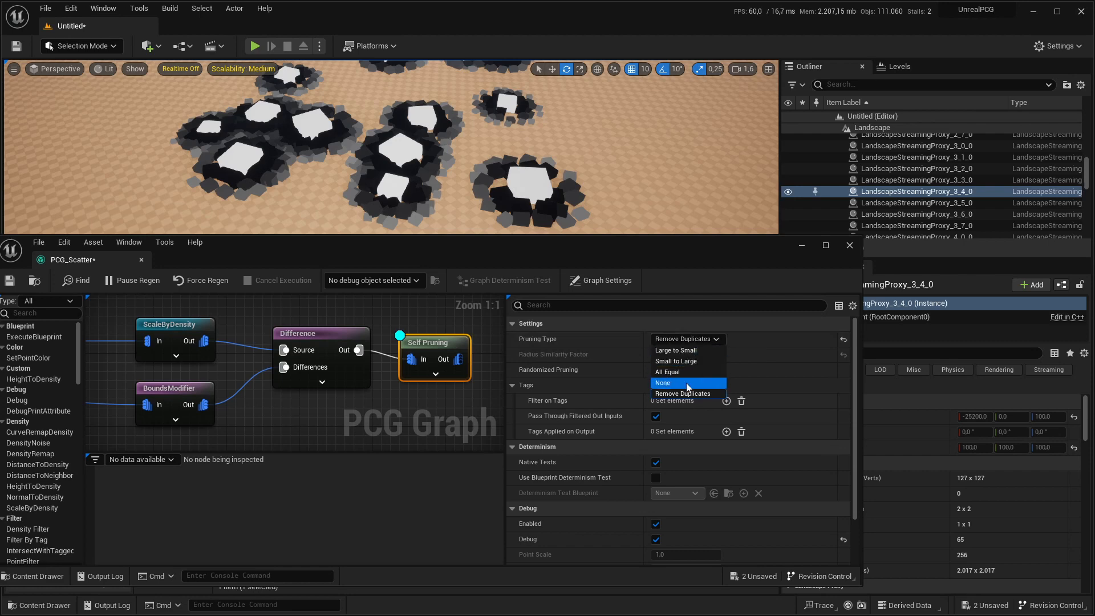
pyautogui.click(662, 384)
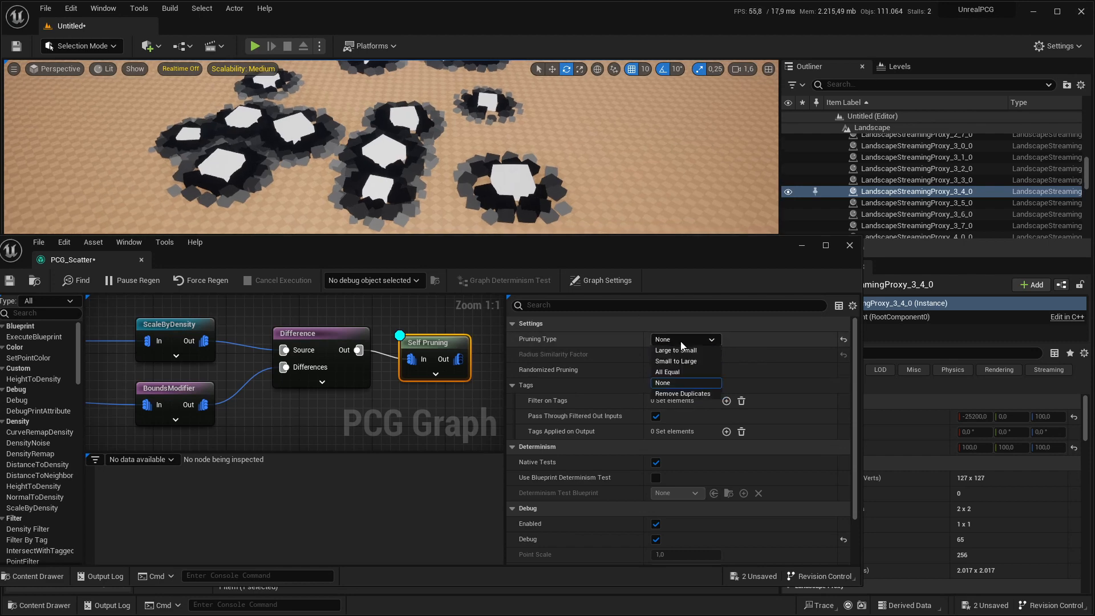
pyautogui.moveTo(699, 350)
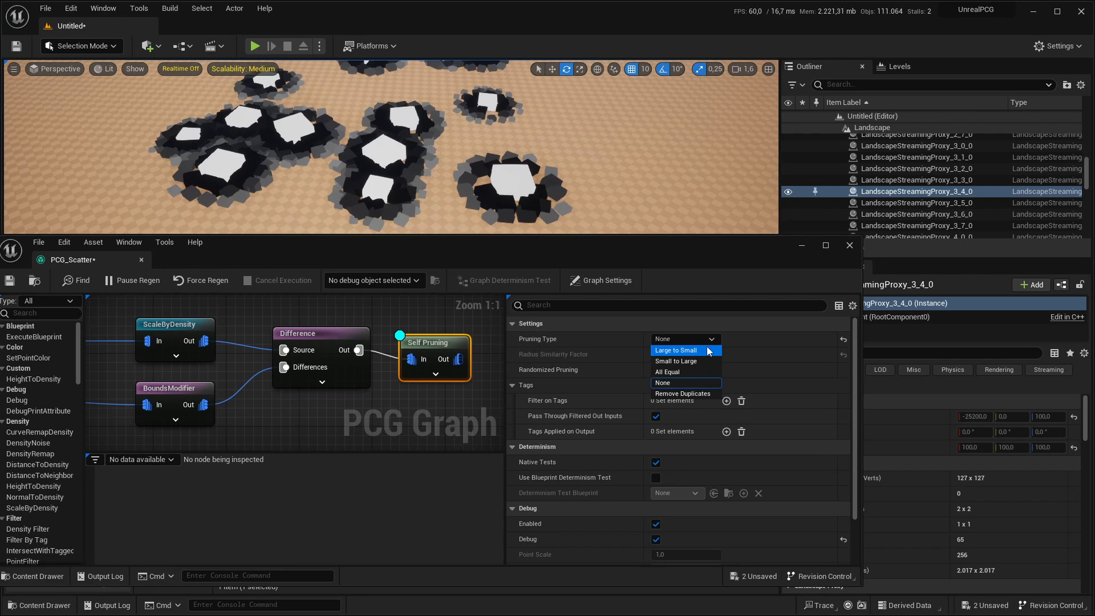
pyautogui.click(667, 372)
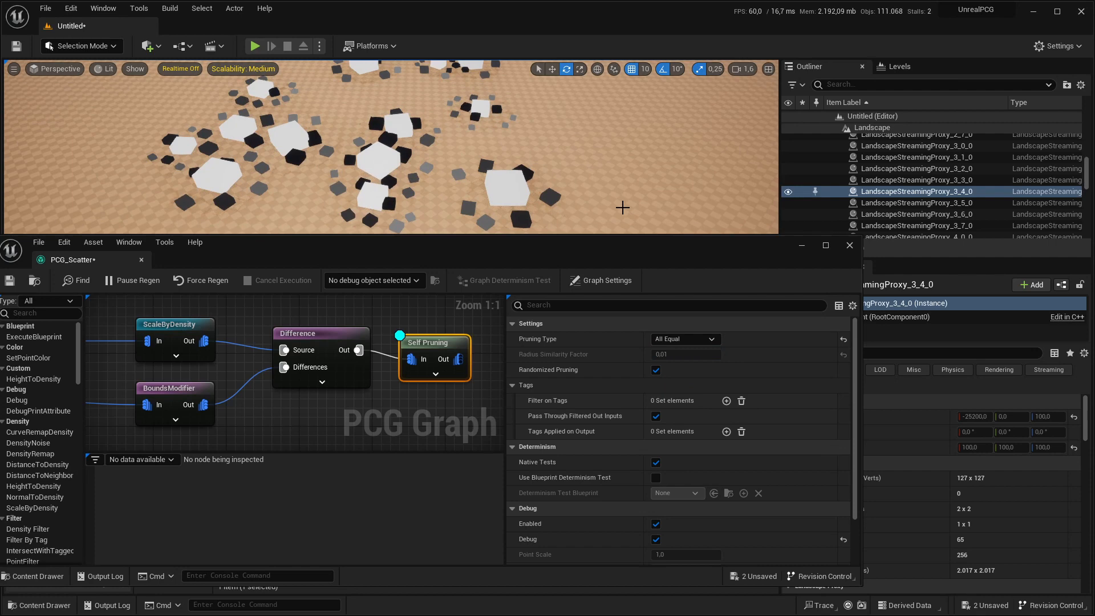
pyautogui.moveTo(568, 180)
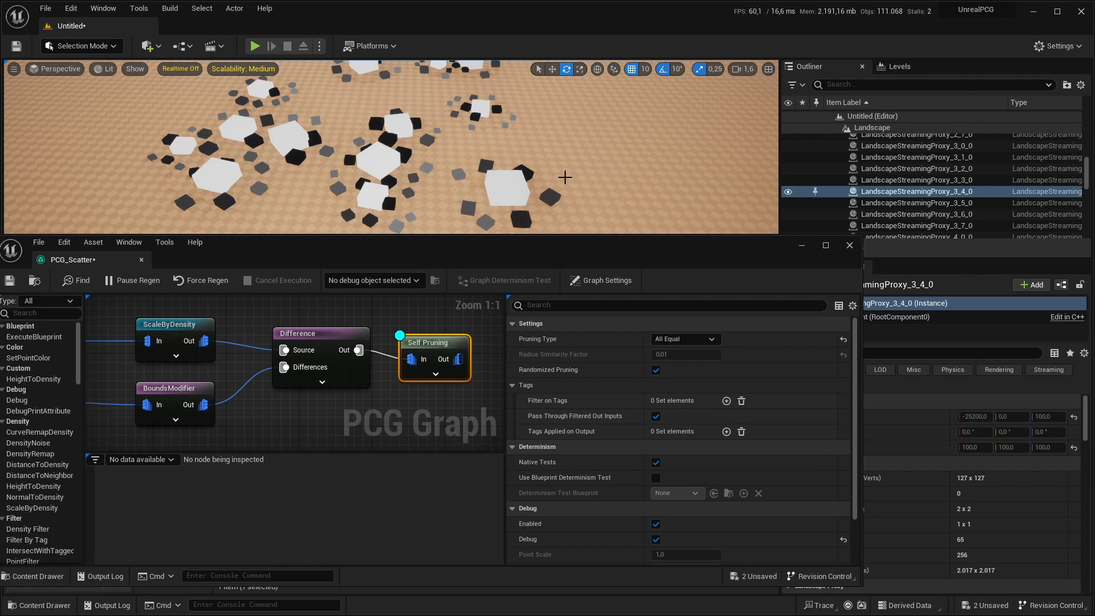
pyautogui.click(655, 370)
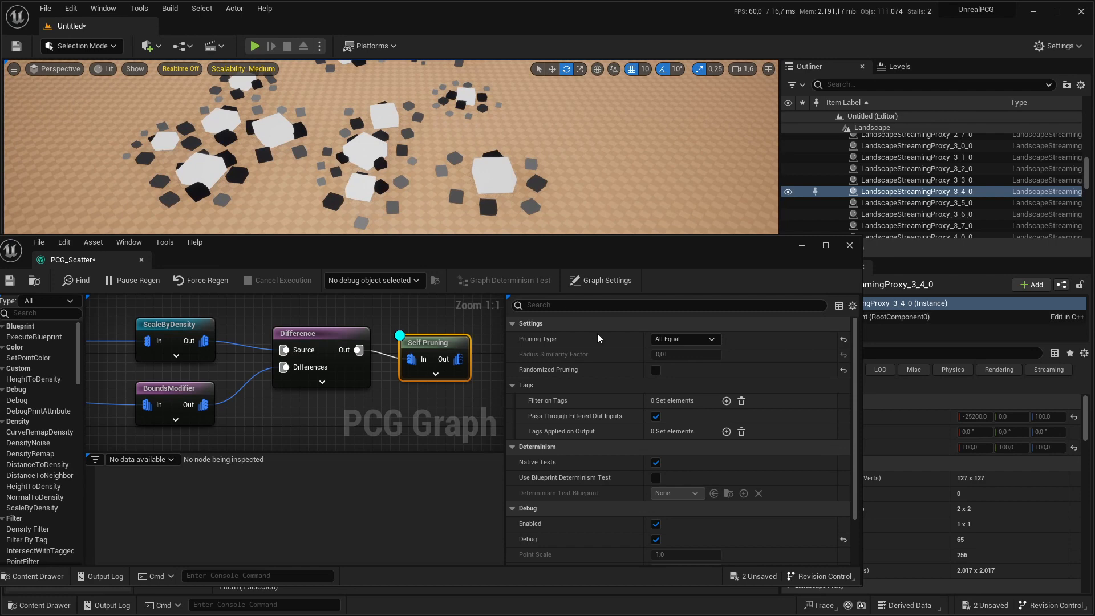
pyautogui.moveTo(484, 379)
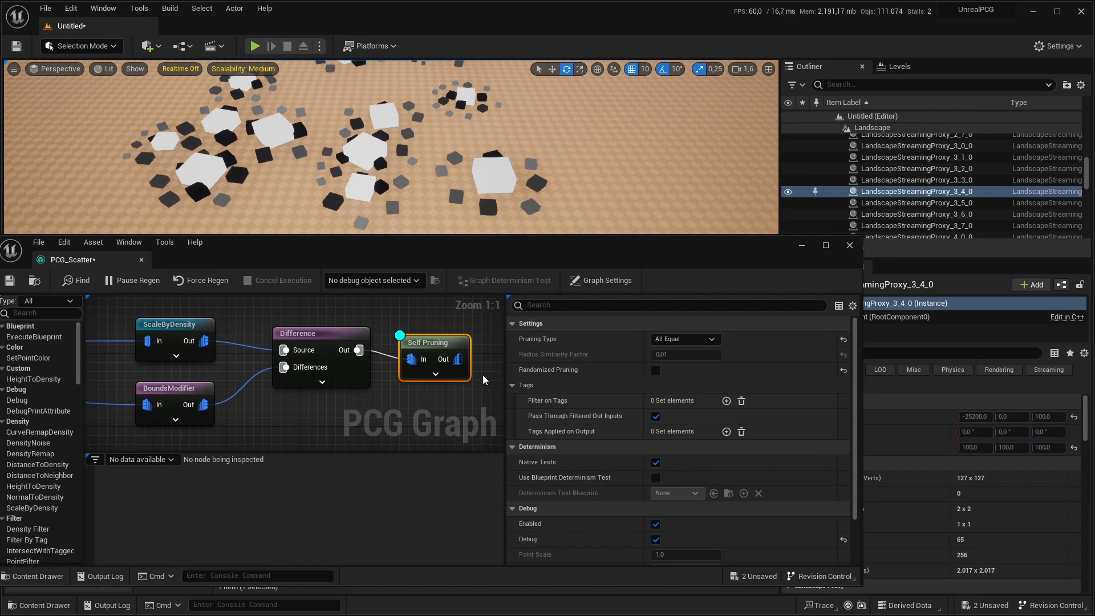